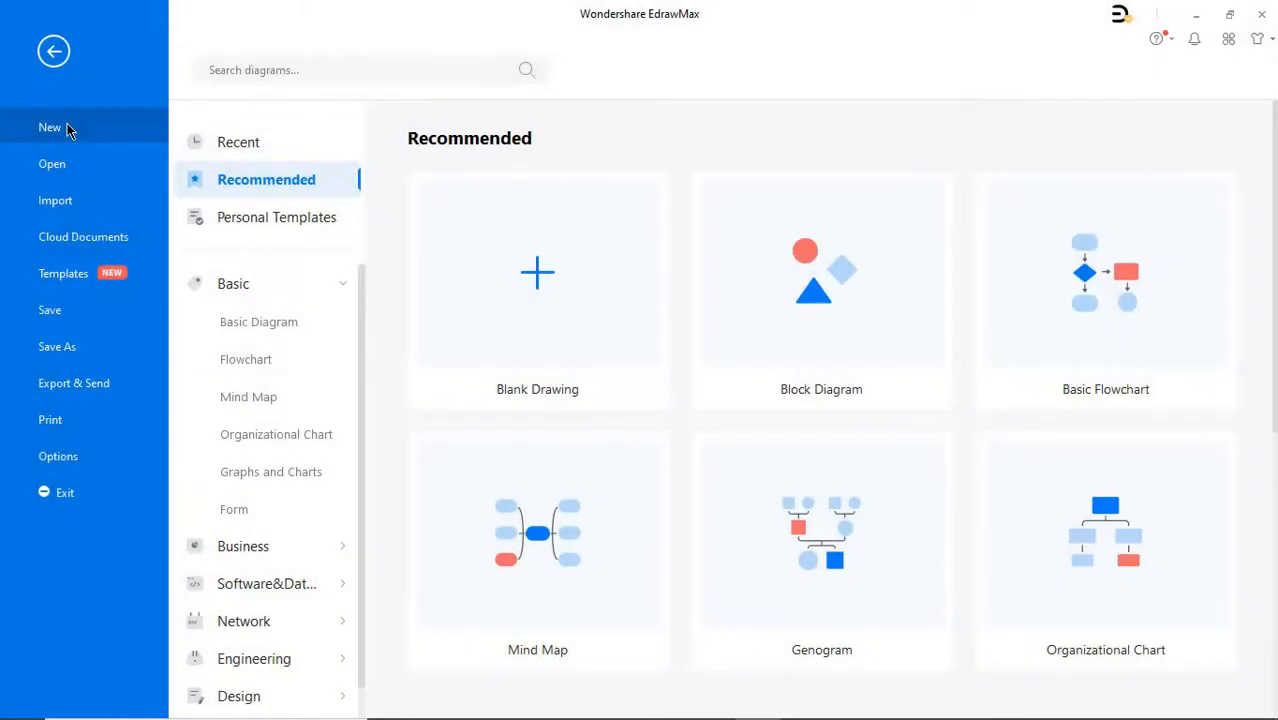
{"action": "mouse_move", "coordinate": [563, 207]}
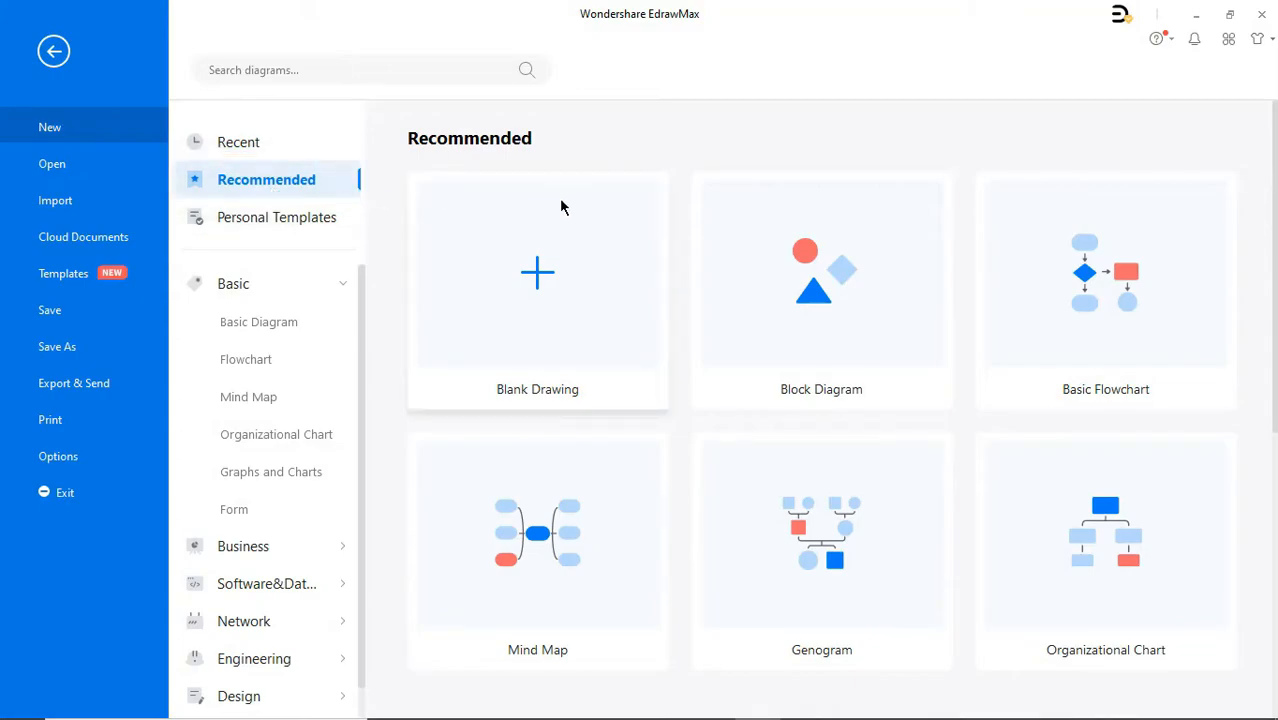
Create a new Blank Drawing from the New page.
{"action": "left_click", "coordinate": [537, 273]}
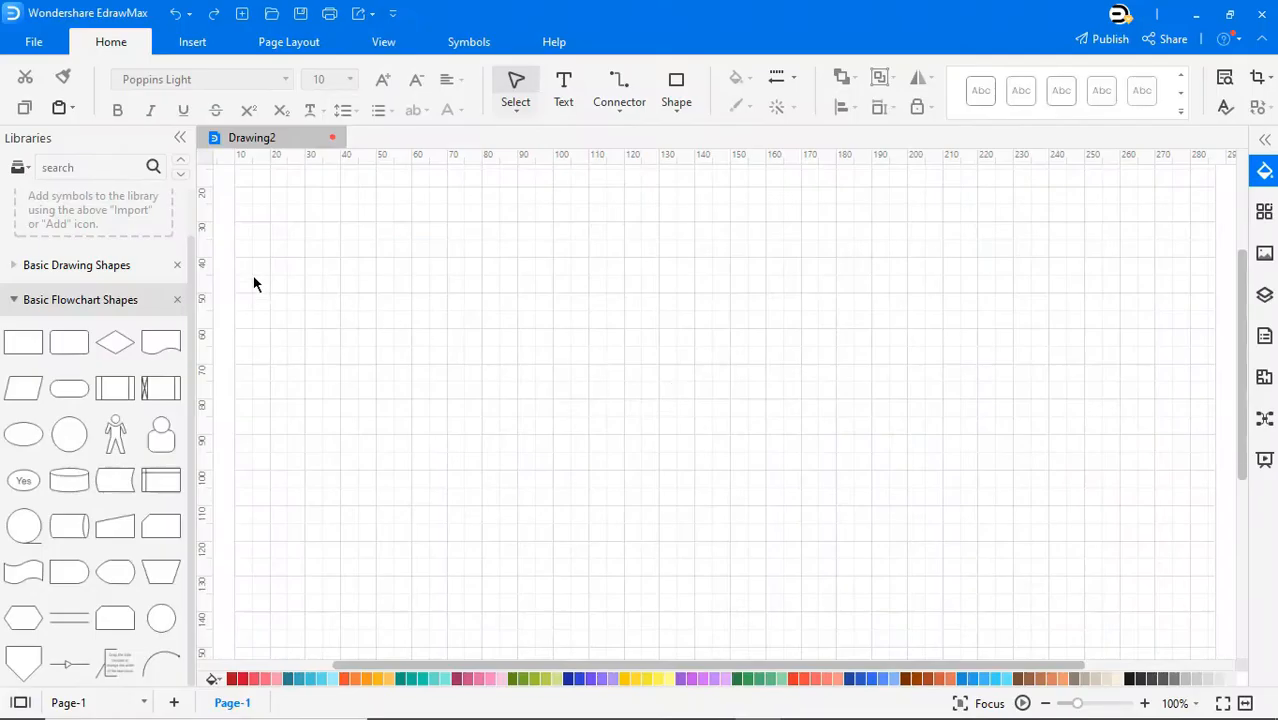
Add the Graphs and Charts > Bar Chart symbol library to the libraries panel.
{"action": "left_click", "coordinate": [18, 166]}
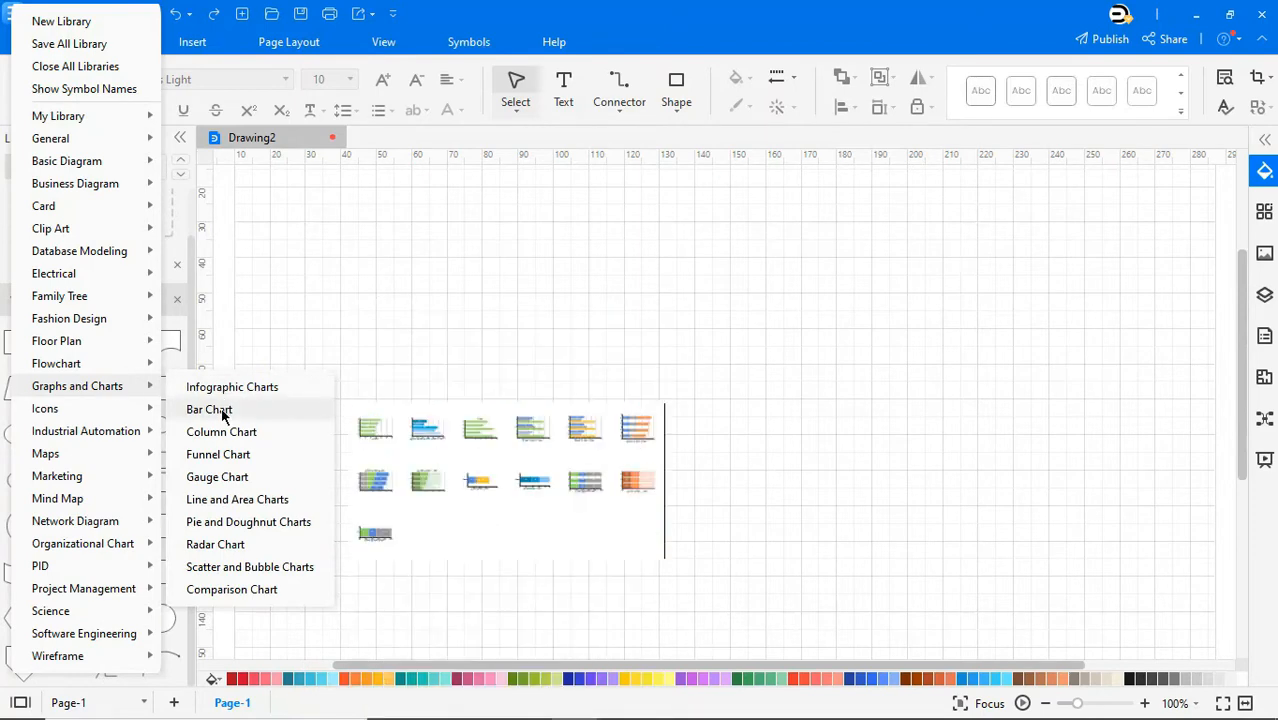
{"action": "left_click", "coordinate": [209, 409]}
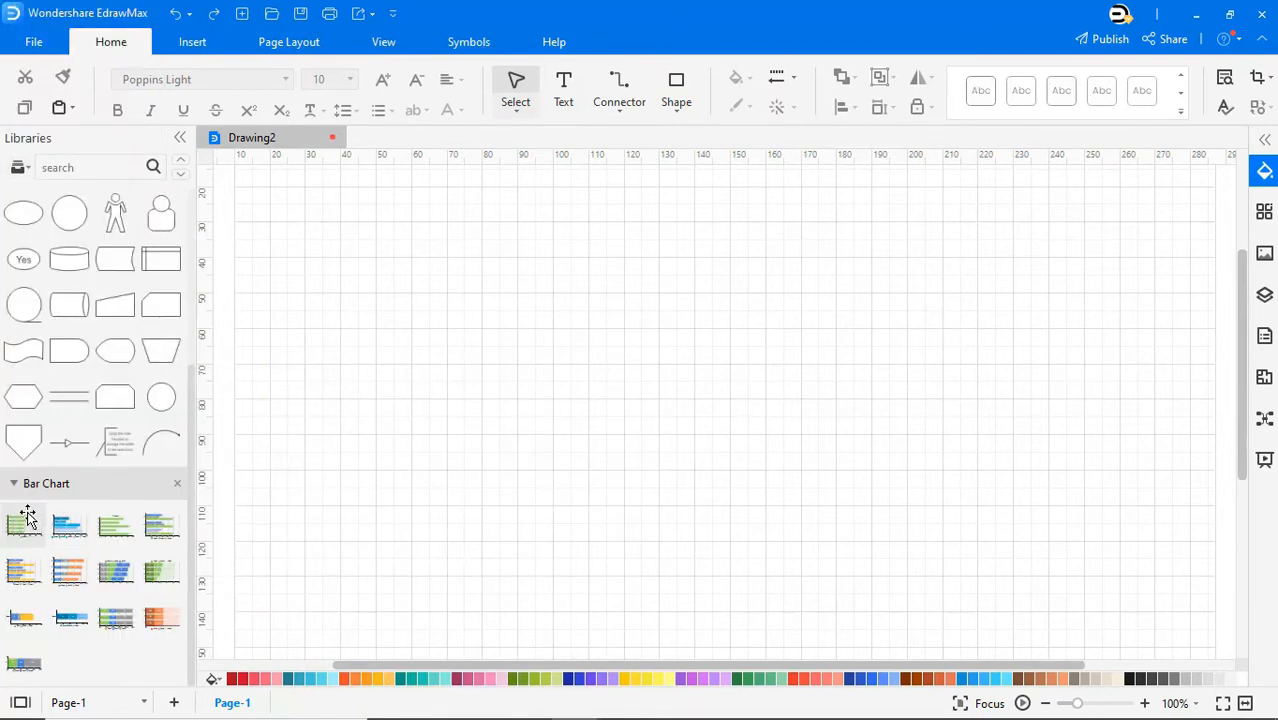
{"action": "left_click_drag", "start_coordinate": [24, 520], "coordinate": [655, 370]}
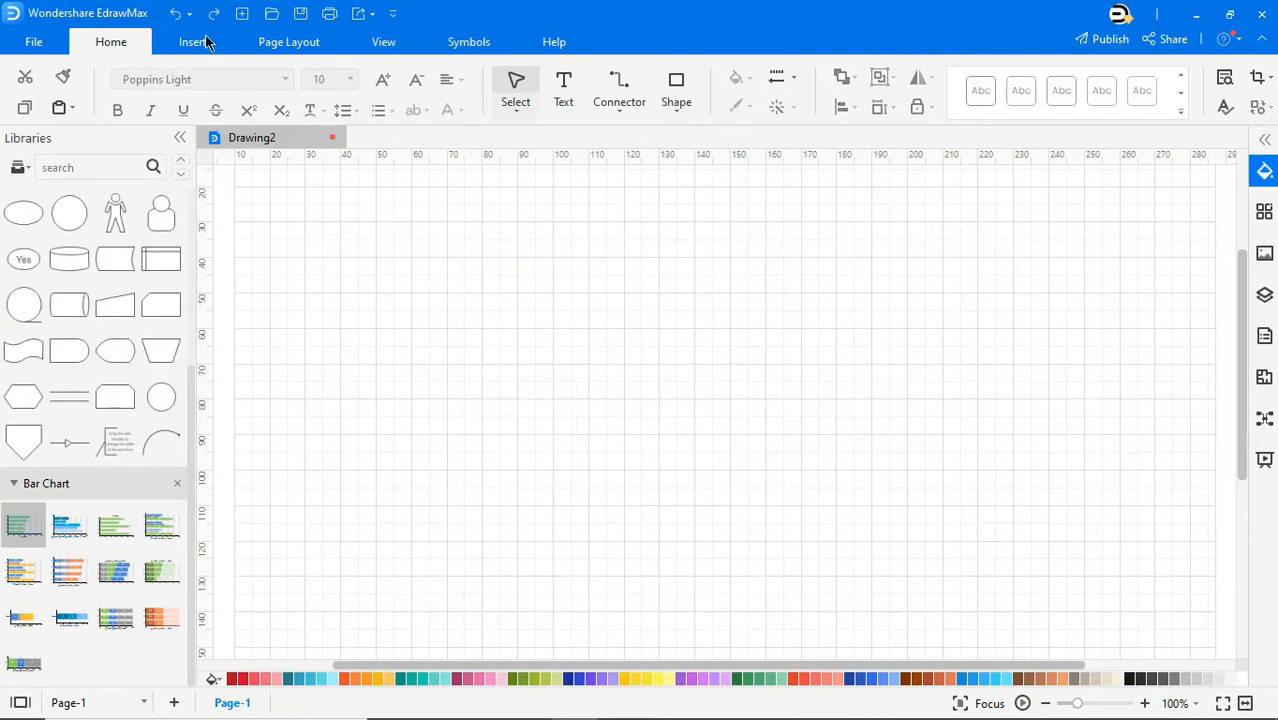
Insert a Clustered Column chart with Series1–Series3 across three categories.
{"action": "left_click", "coordinate": [197, 90]}
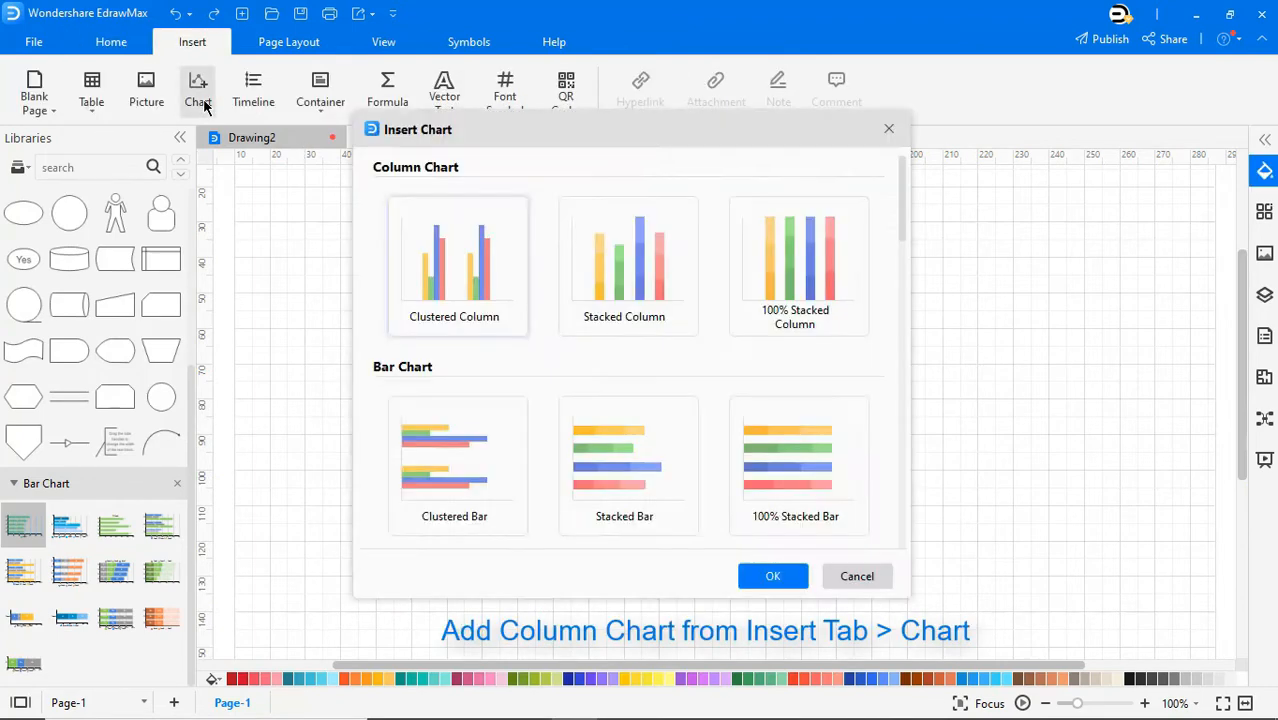
{"action": "mouse_move", "coordinate": [454, 258]}
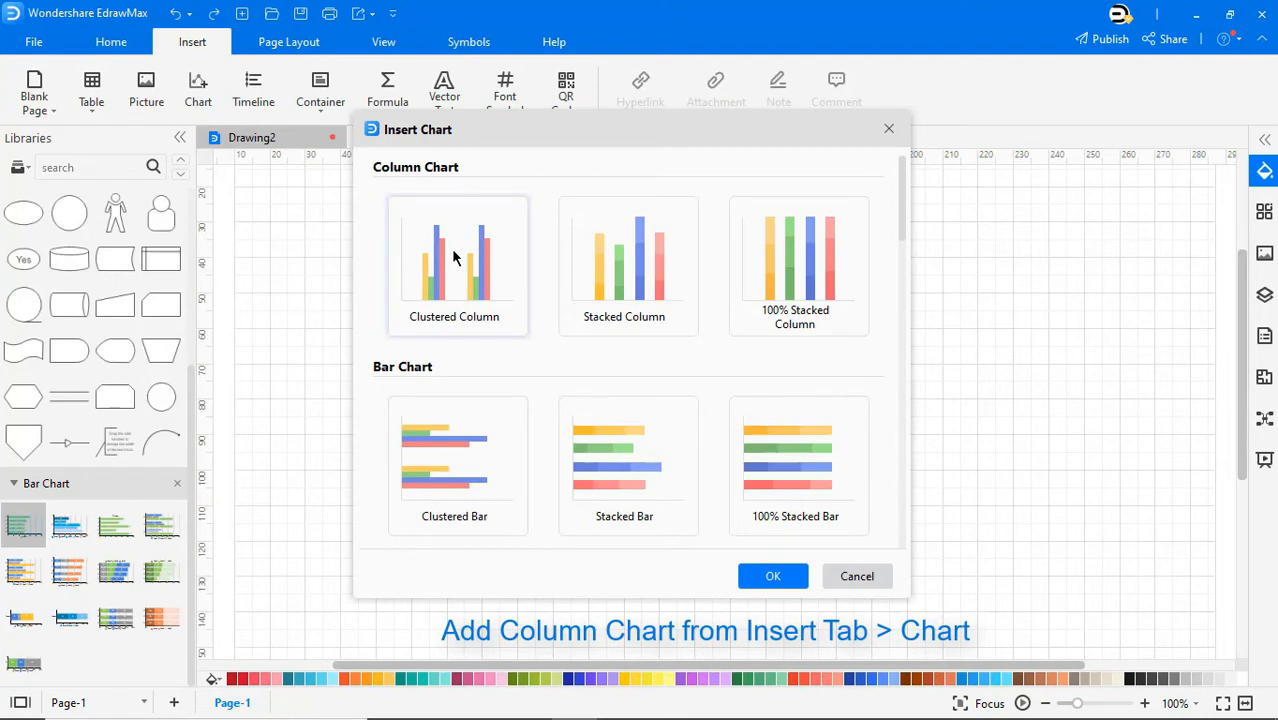
{"action": "left_click", "coordinate": [773, 575]}
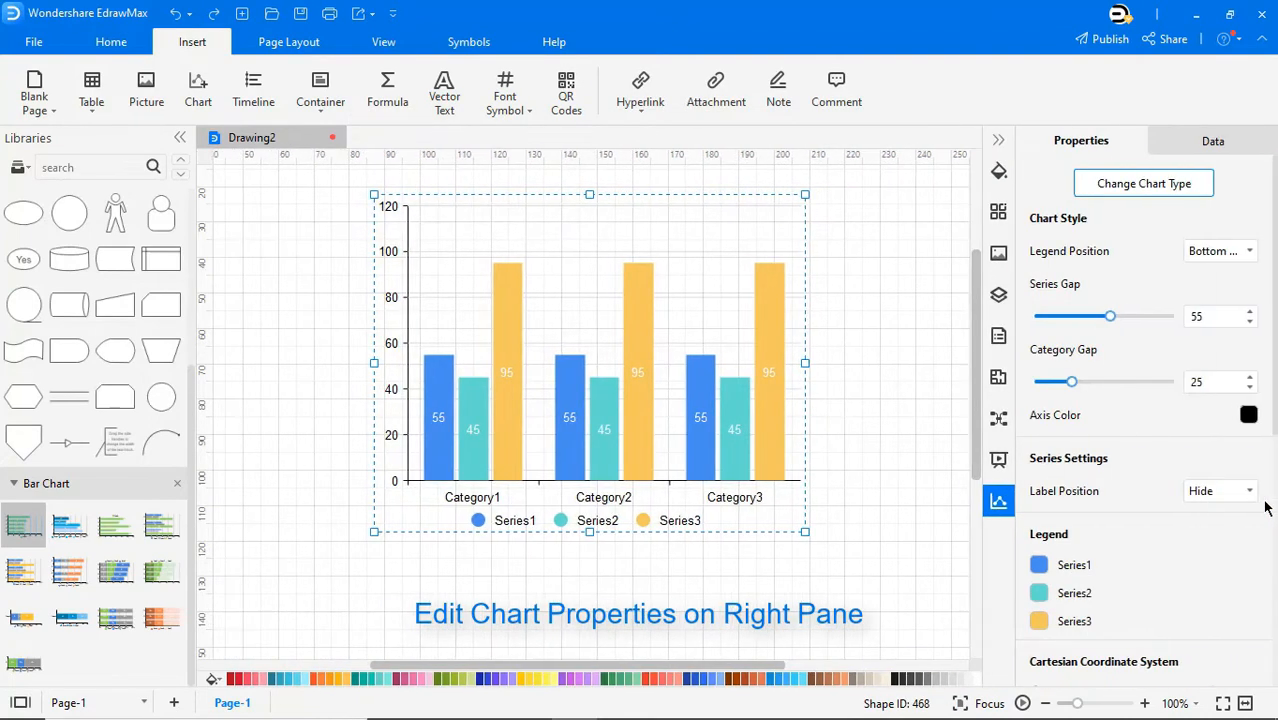
Place the legend at top centre, set series gap 58, category gap 50, orange axes.
{"action": "left_click", "coordinate": [1143, 184]}
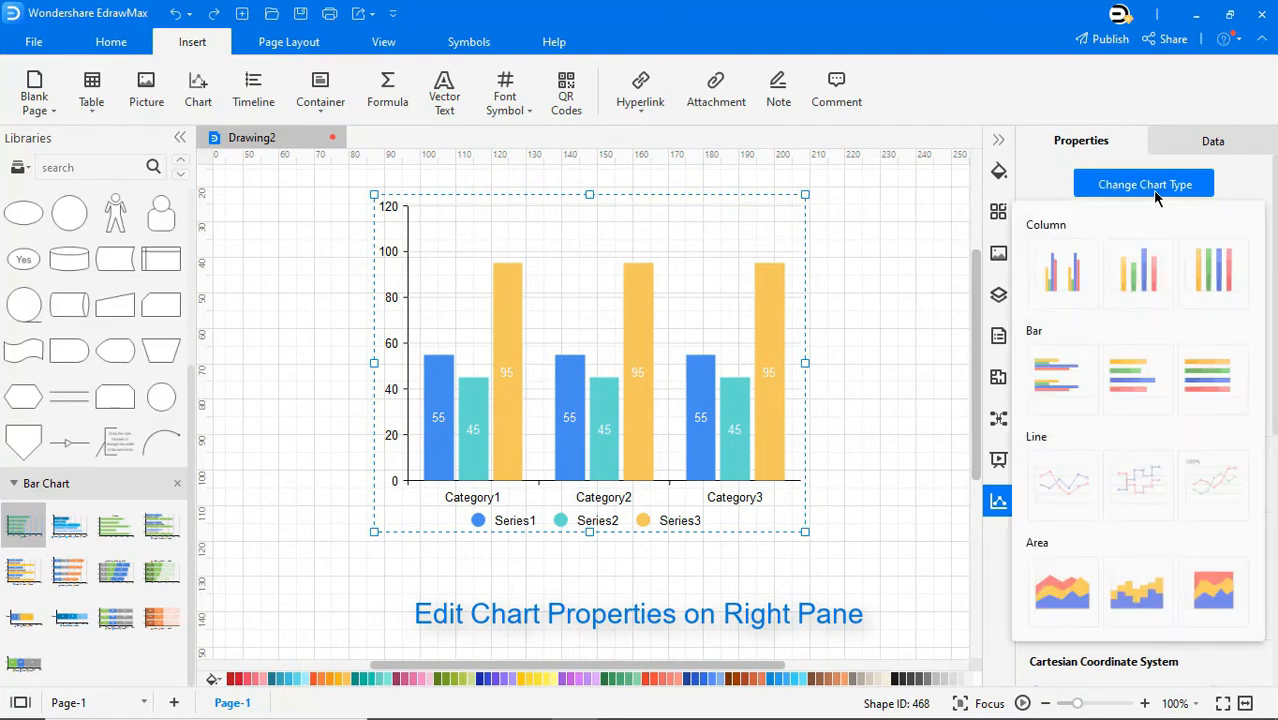
{"action": "left_click", "coordinate": [1143, 184]}
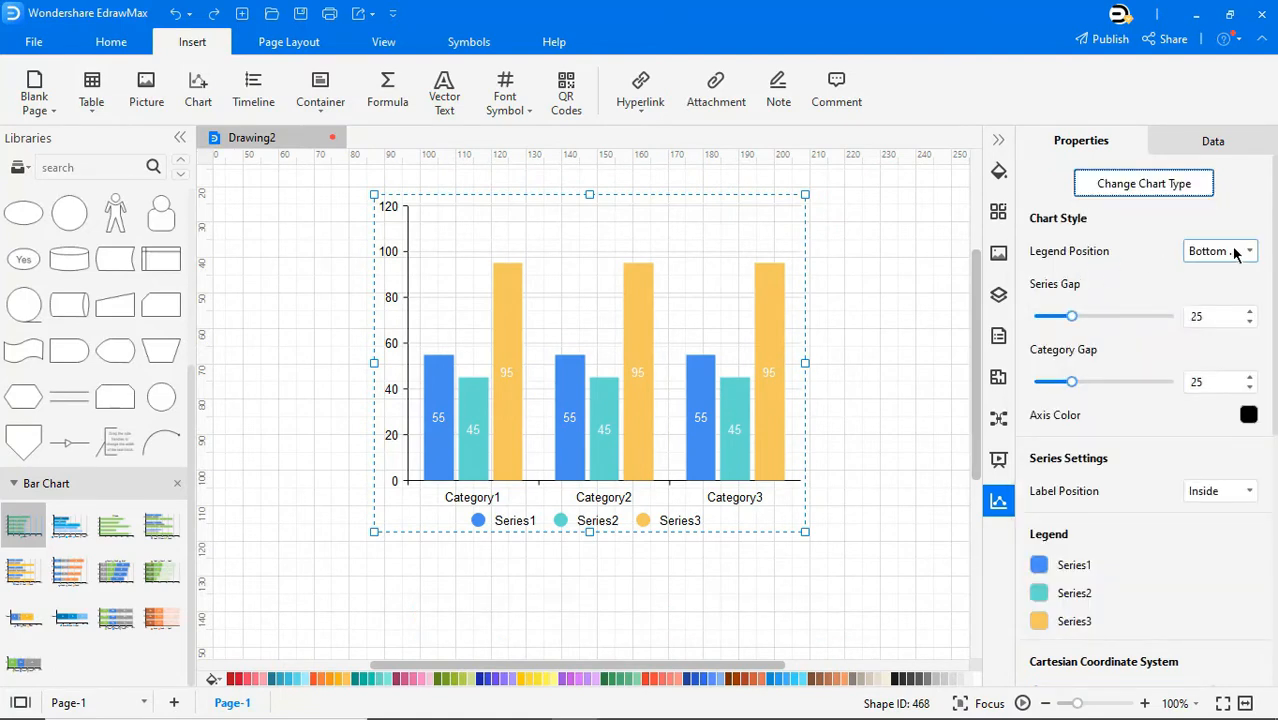
{"action": "left_click", "coordinate": [1218, 251]}
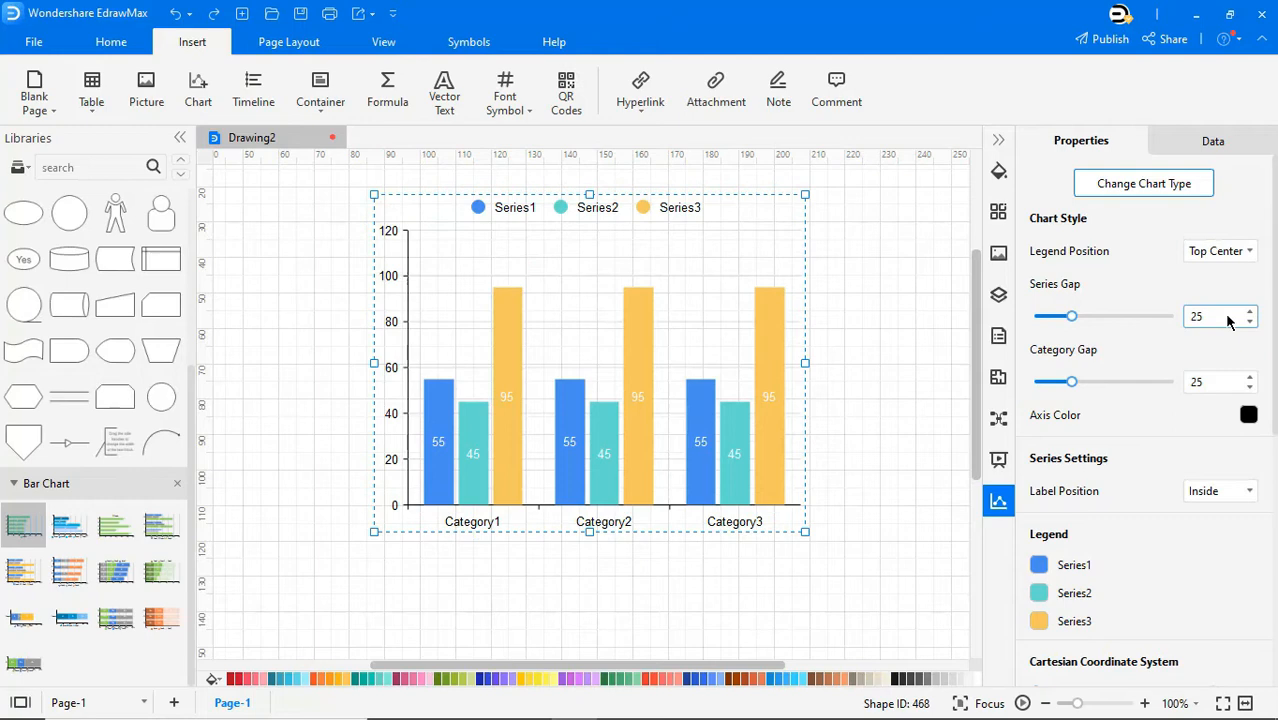
{"action": "left_click_drag", "start_coordinate": [1073, 316], "coordinate": [1114, 316]}
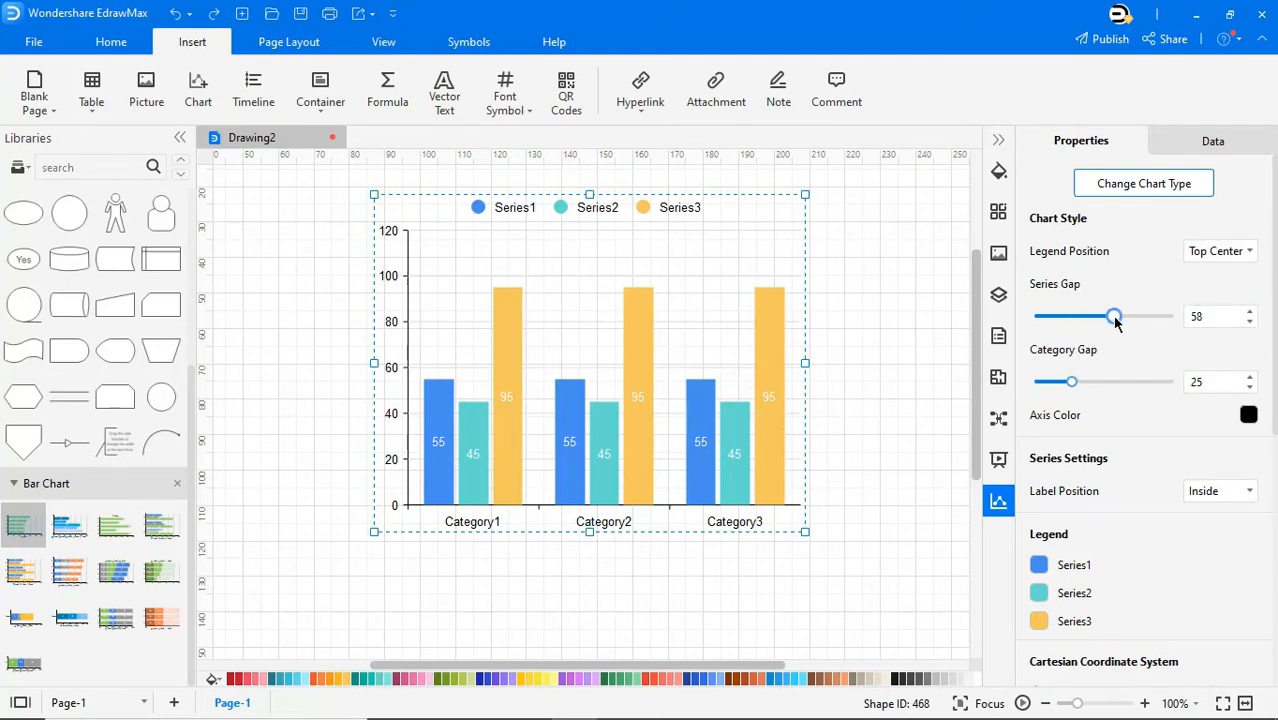
{"action": "left_click_drag", "start_coordinate": [1073, 381], "coordinate": [1103, 381]}
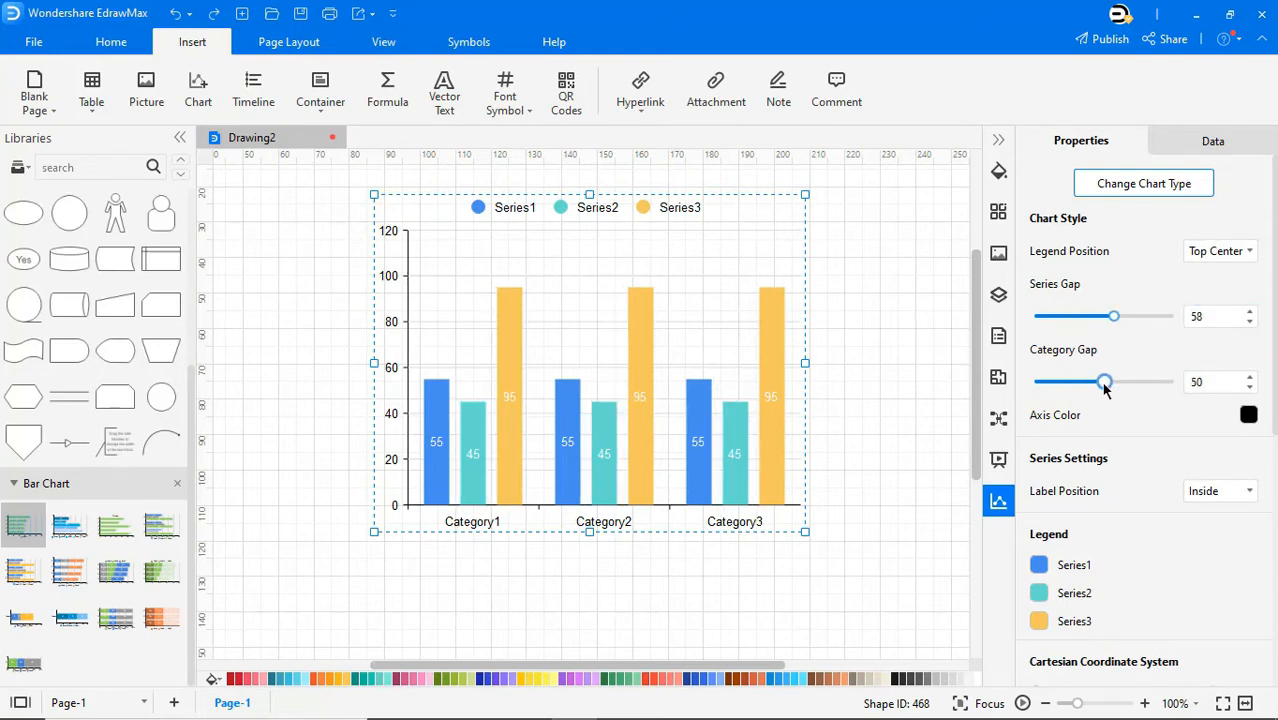
{"action": "left_click", "coordinate": [1248, 415]}
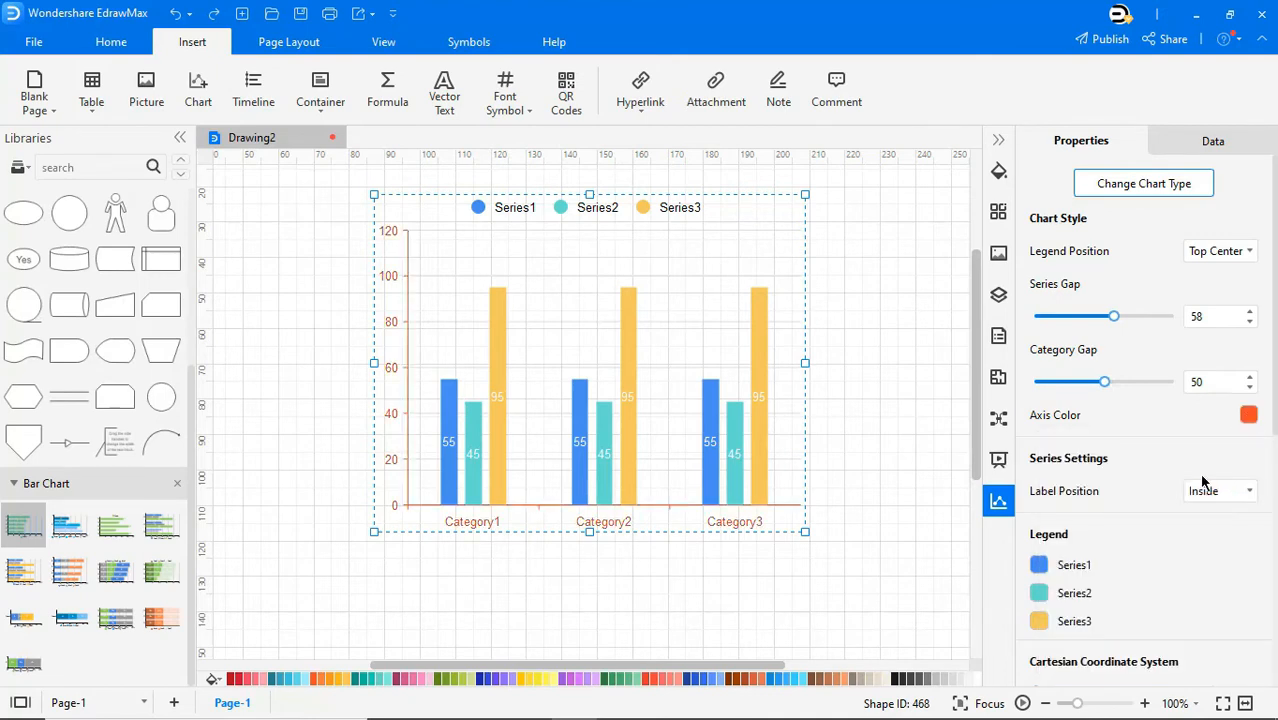
{"action": "mouse_move", "coordinate": [1207, 568]}
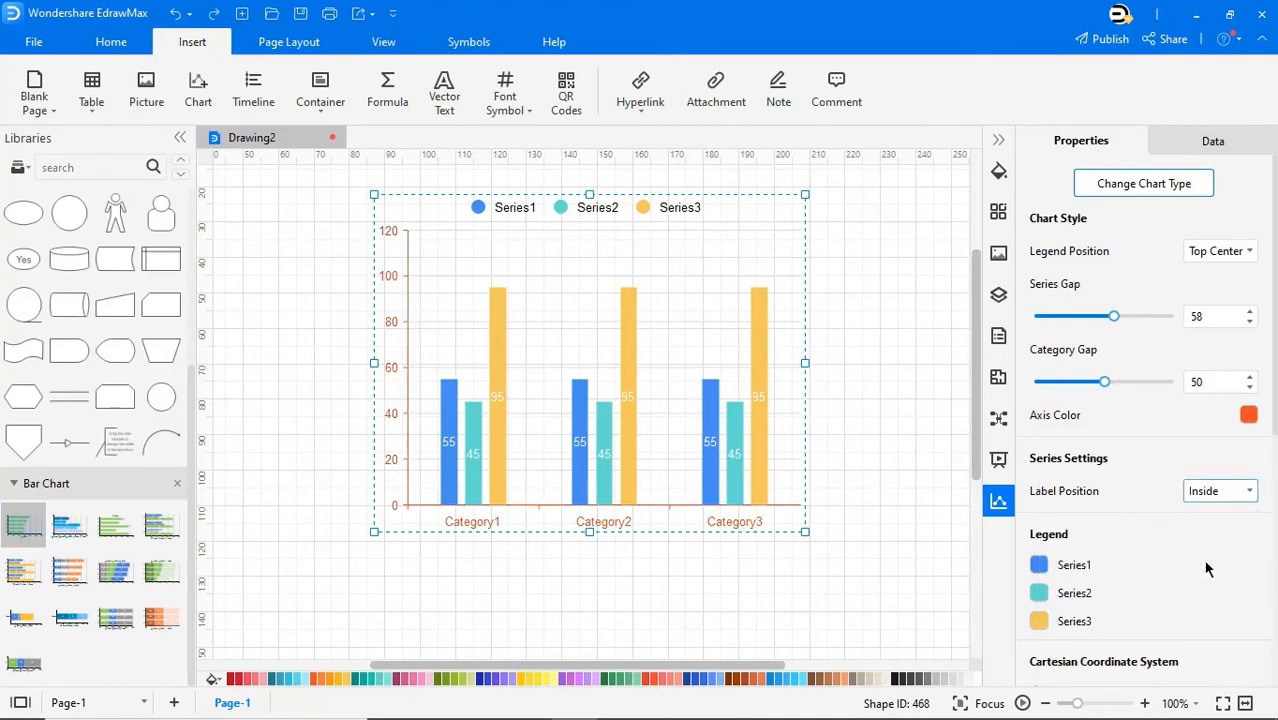
Put value labels on top and colour the series light green, dark green and blue.
{"action": "left_click", "coordinate": [1038, 564]}
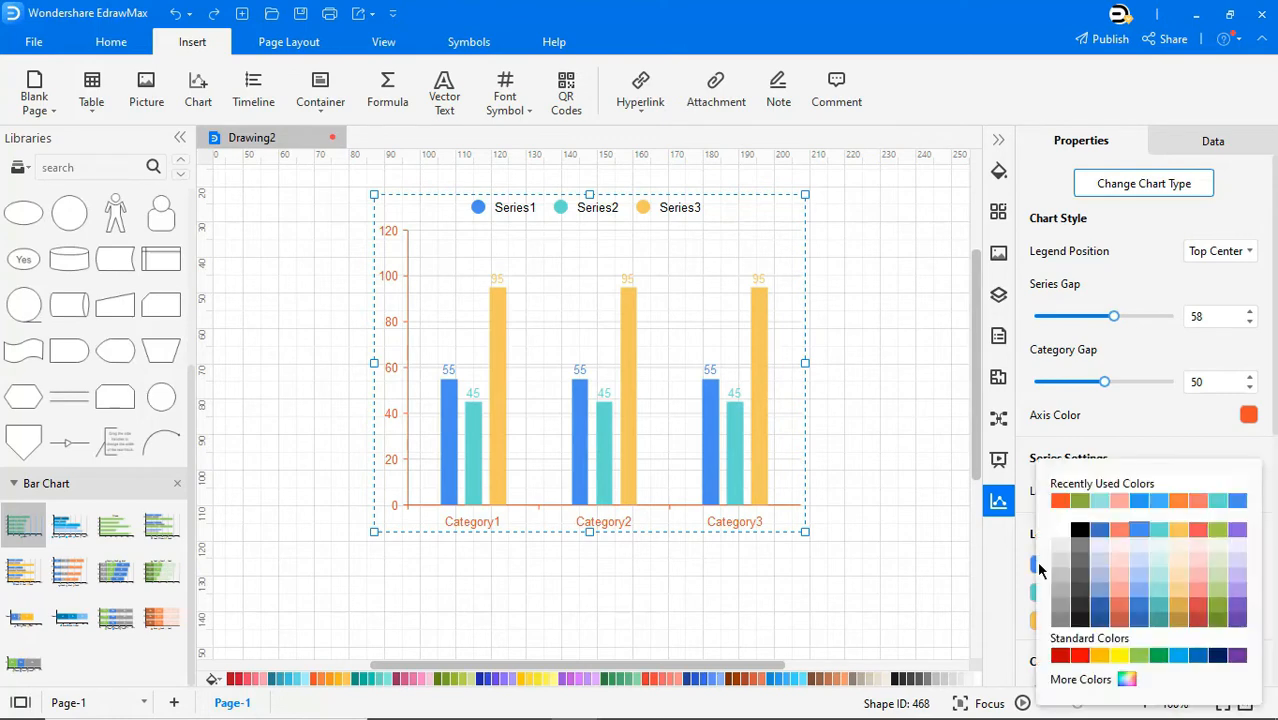
{"action": "left_click", "coordinate": [1075, 565]}
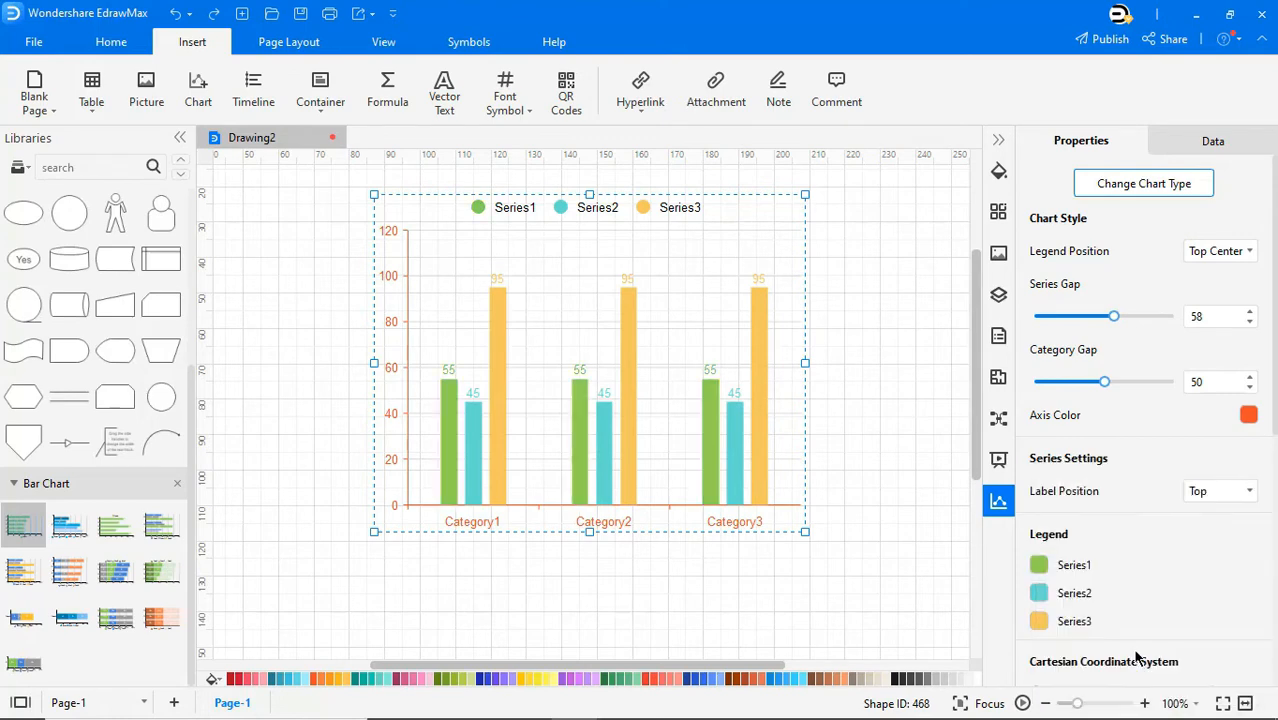
{"action": "left_click", "coordinate": [1249, 415]}
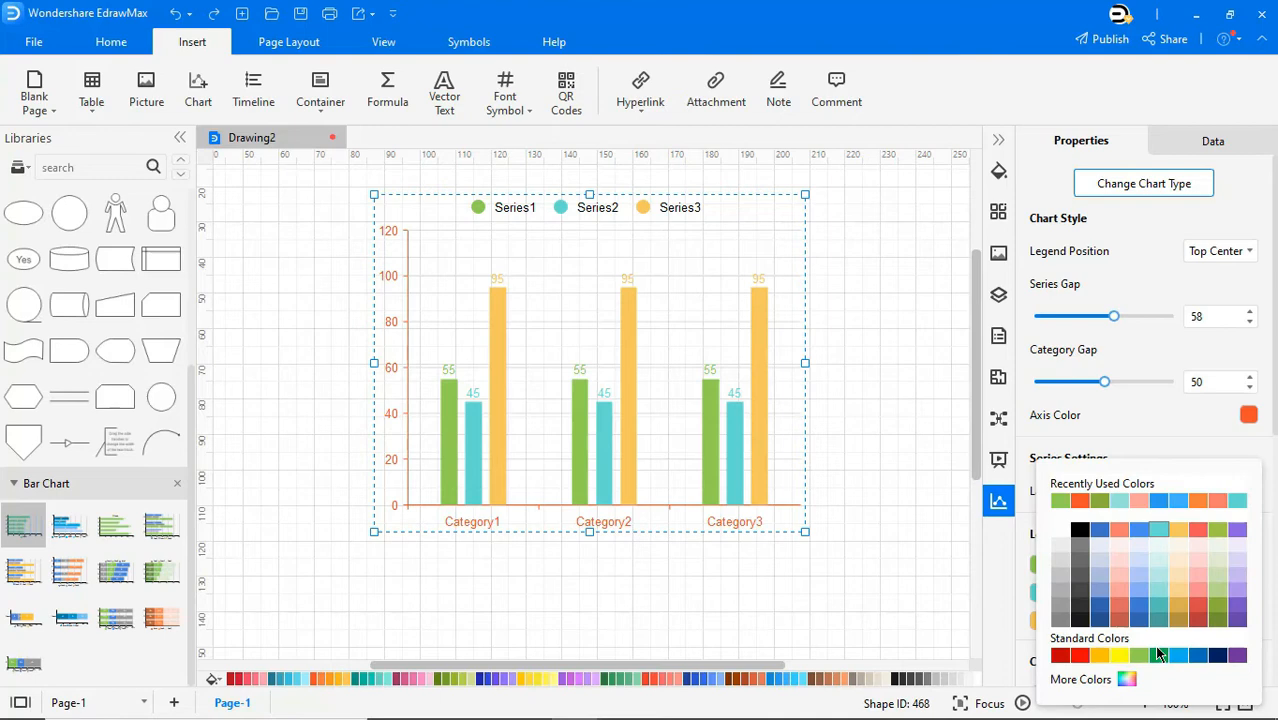
{"action": "left_click", "coordinate": [1139, 655]}
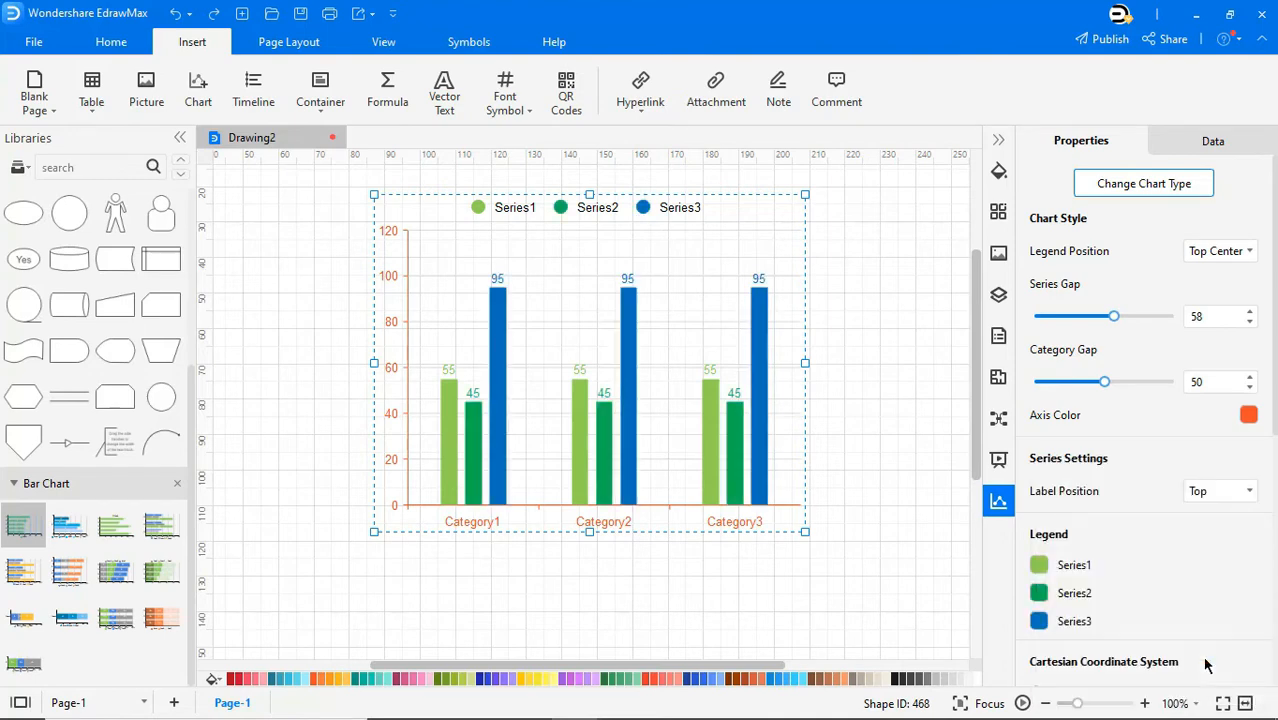
Title the horizontal axis 'Sample' and angle the category labels beneath it.
{"action": "scroll", "scroll_direction": "down", "scroll_amount": 3}
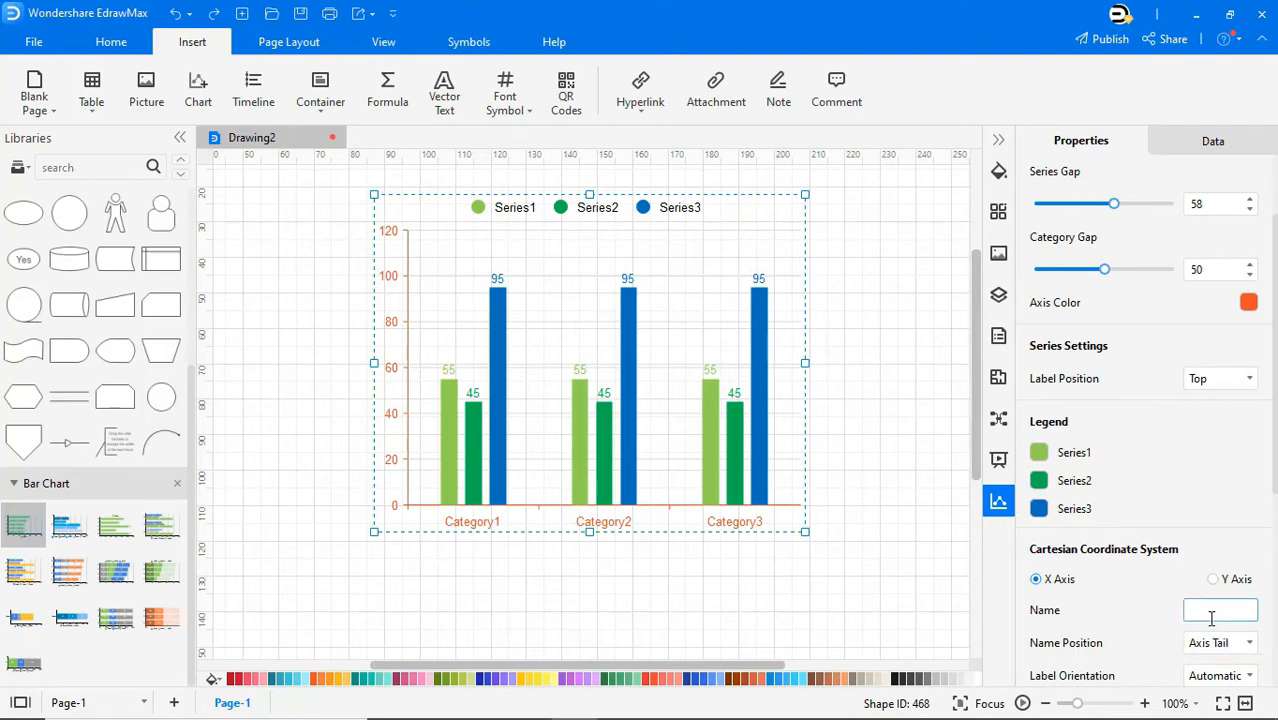
{"action": "type", "text": "Sam"}
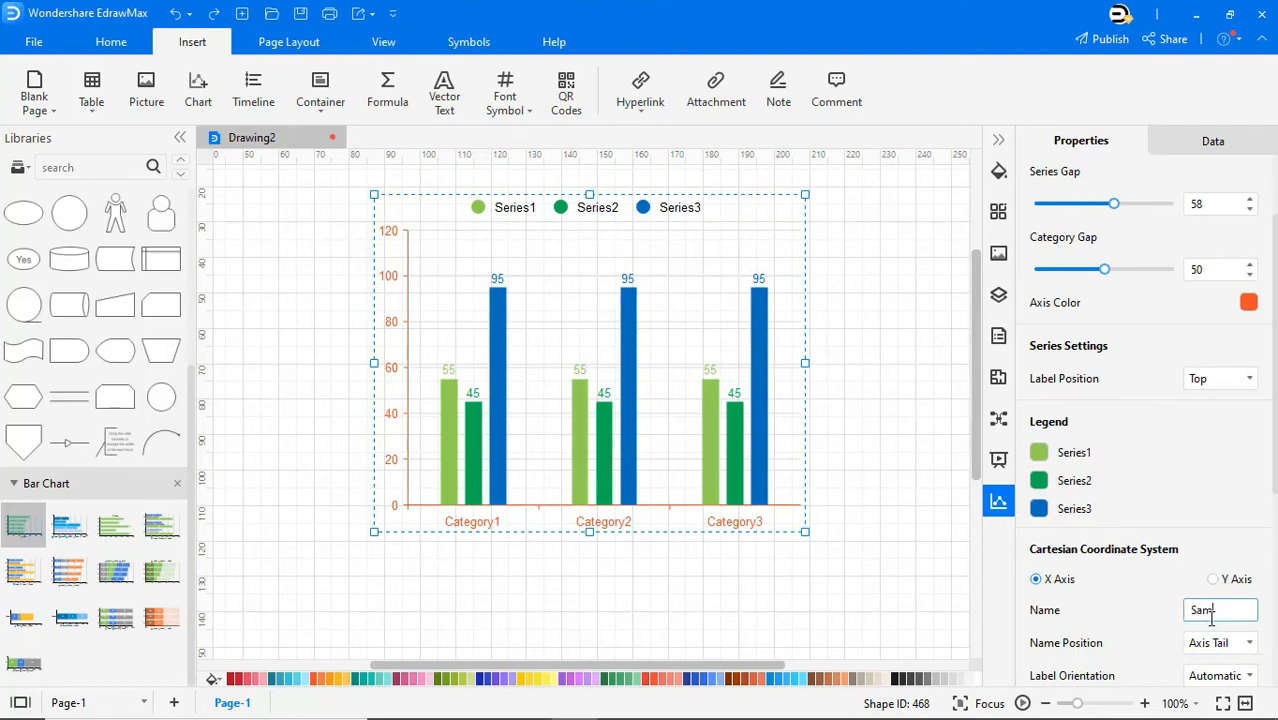
{"action": "type", "text": "ple"}
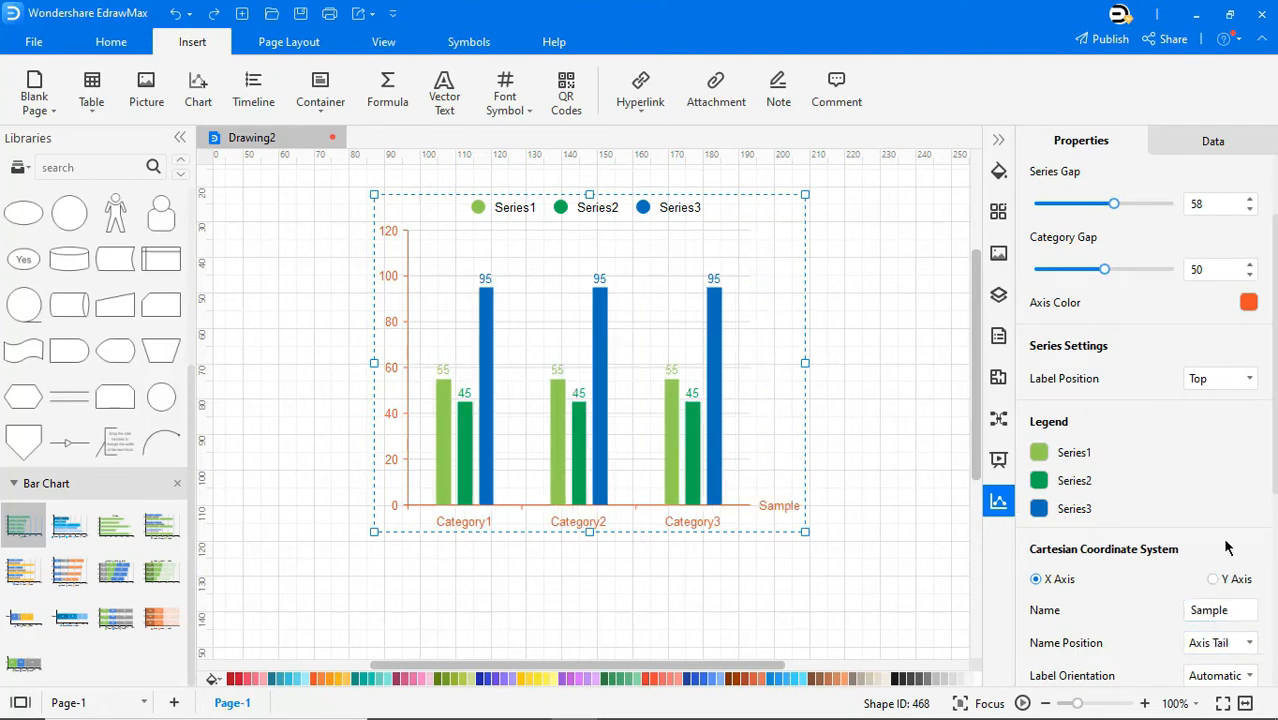
{"action": "left_click", "coordinate": [1247, 531]}
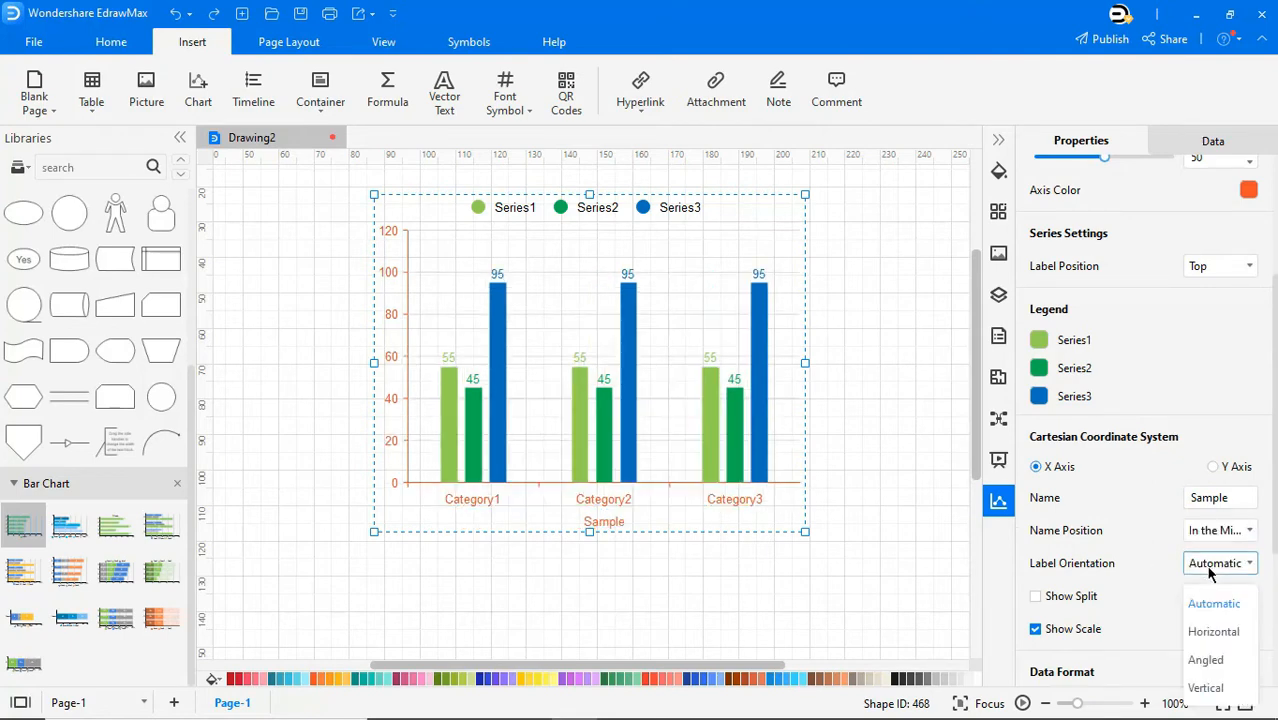
{"action": "left_click", "coordinate": [1205, 659]}
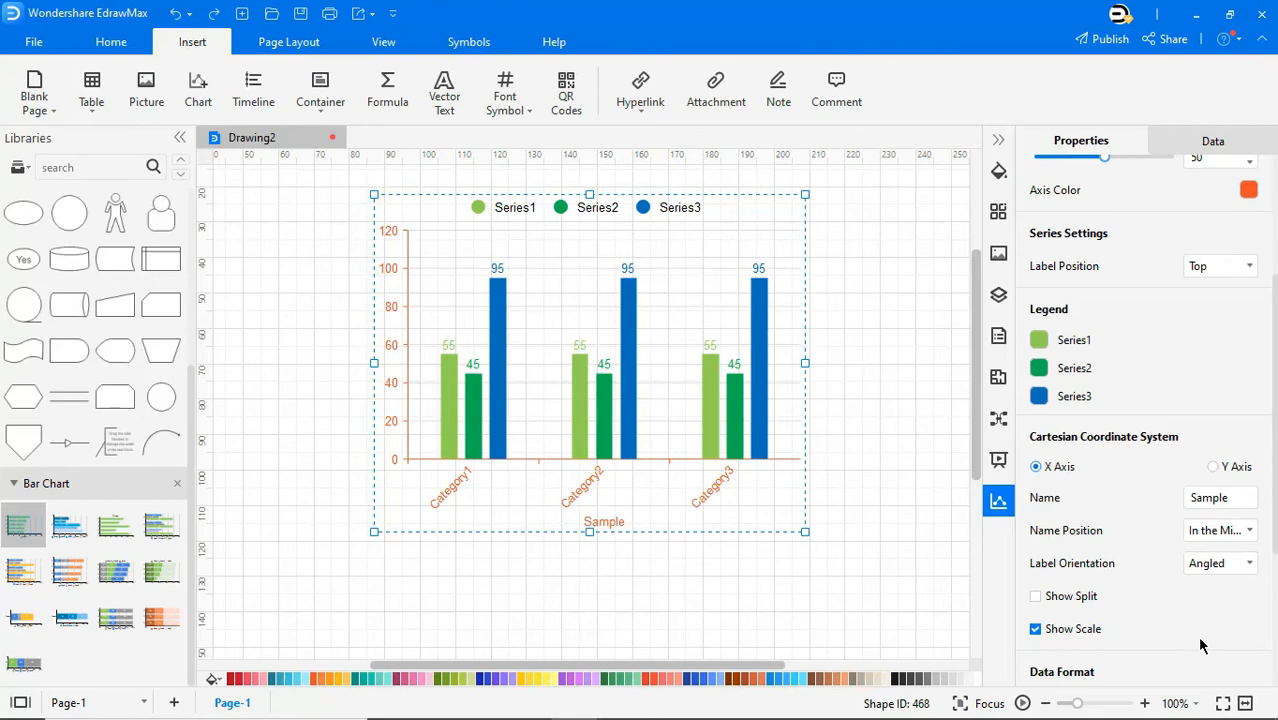
{"action": "scroll", "scroll_direction": "down", "scroll_amount": 3}
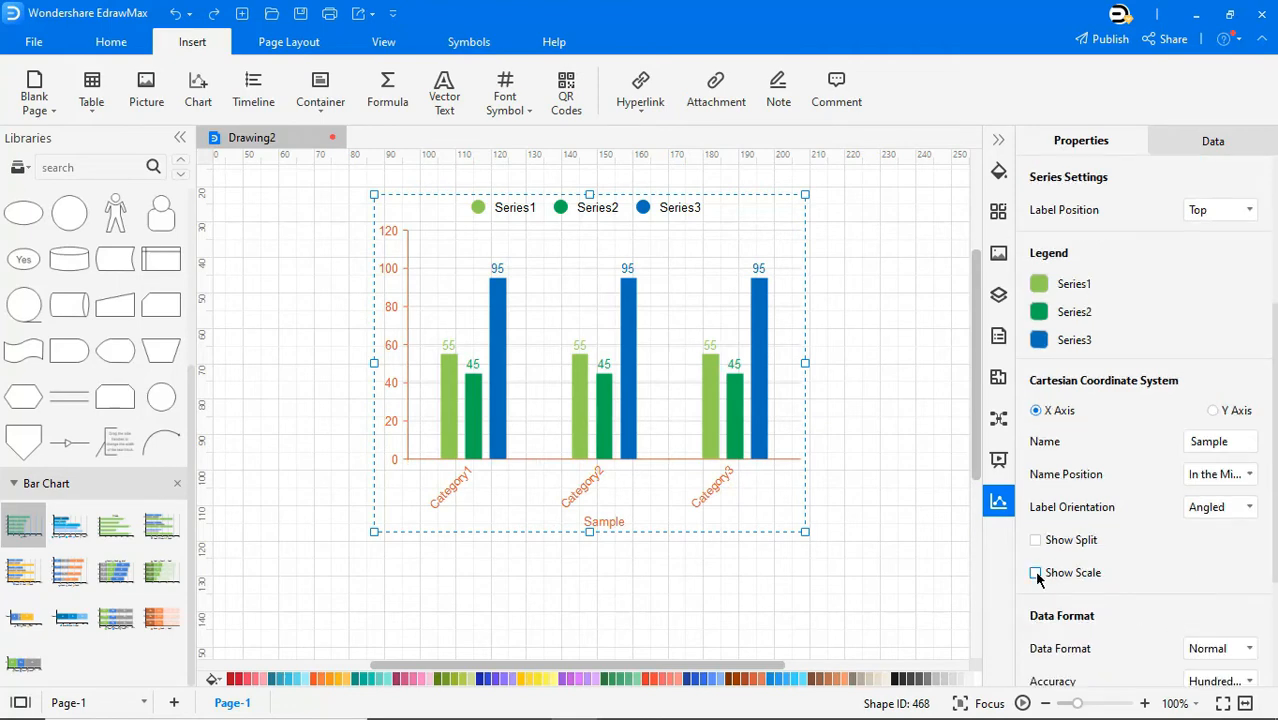
Round chart values to tens and give the value axis labels a 'cms' suffix.
{"action": "left_click", "coordinate": [1036, 572]}
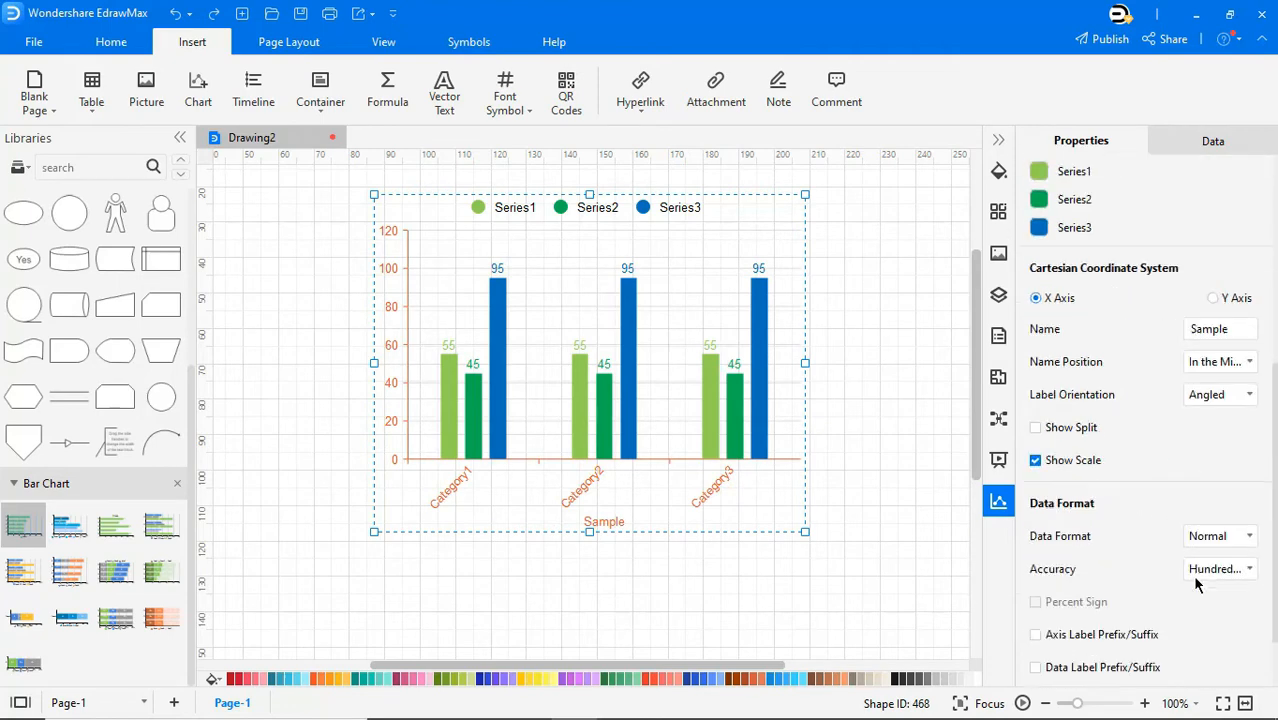
{"action": "left_click", "coordinate": [1218, 536]}
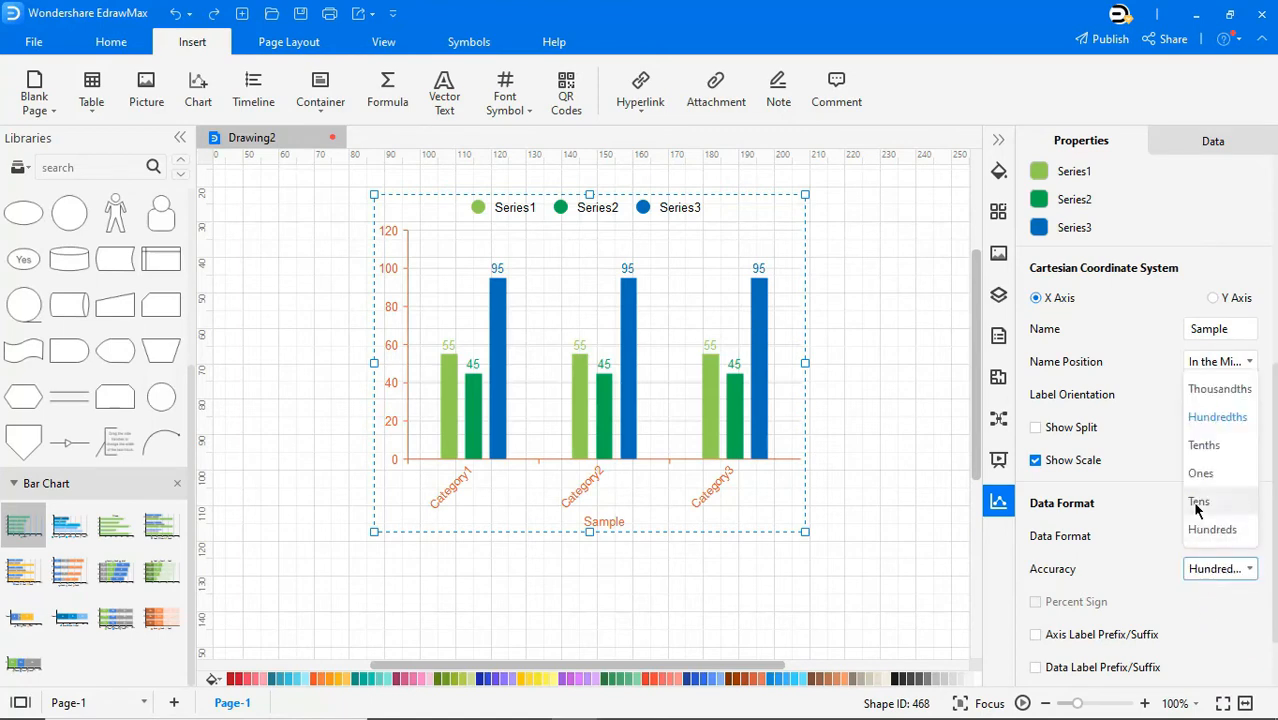
{"action": "left_click", "coordinate": [1204, 445]}
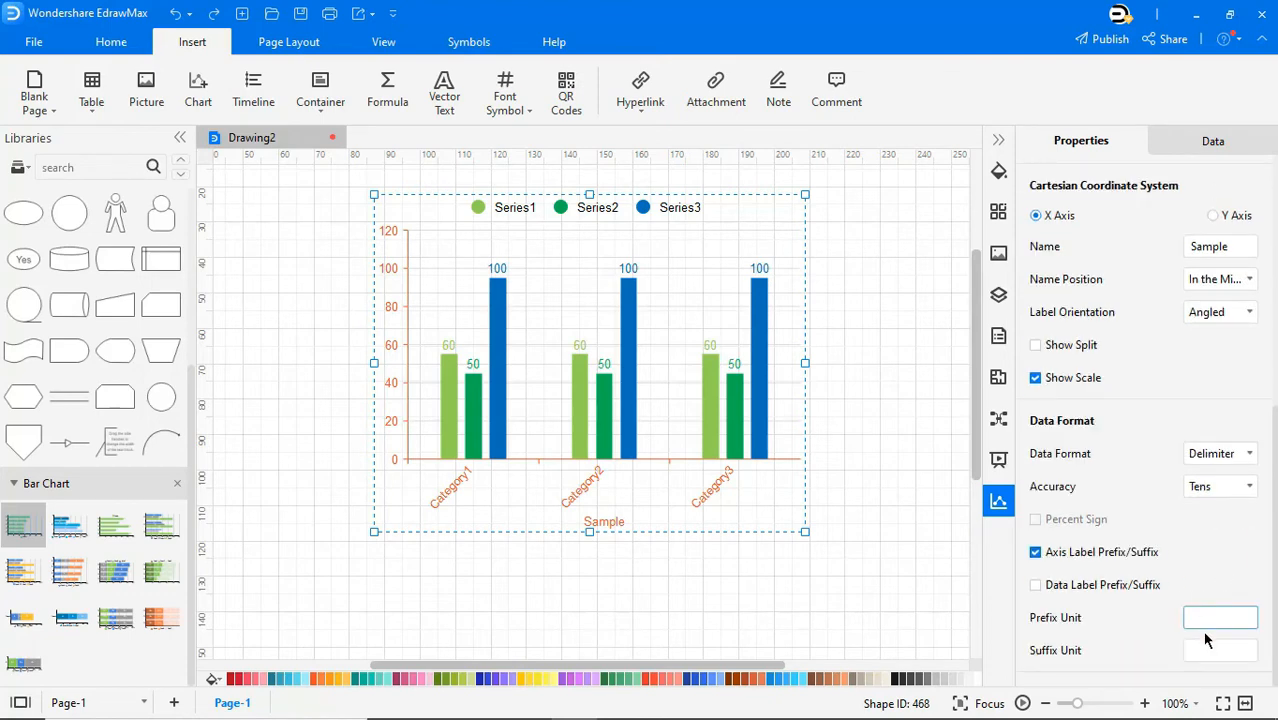
{"action": "type", "text": "cm"}
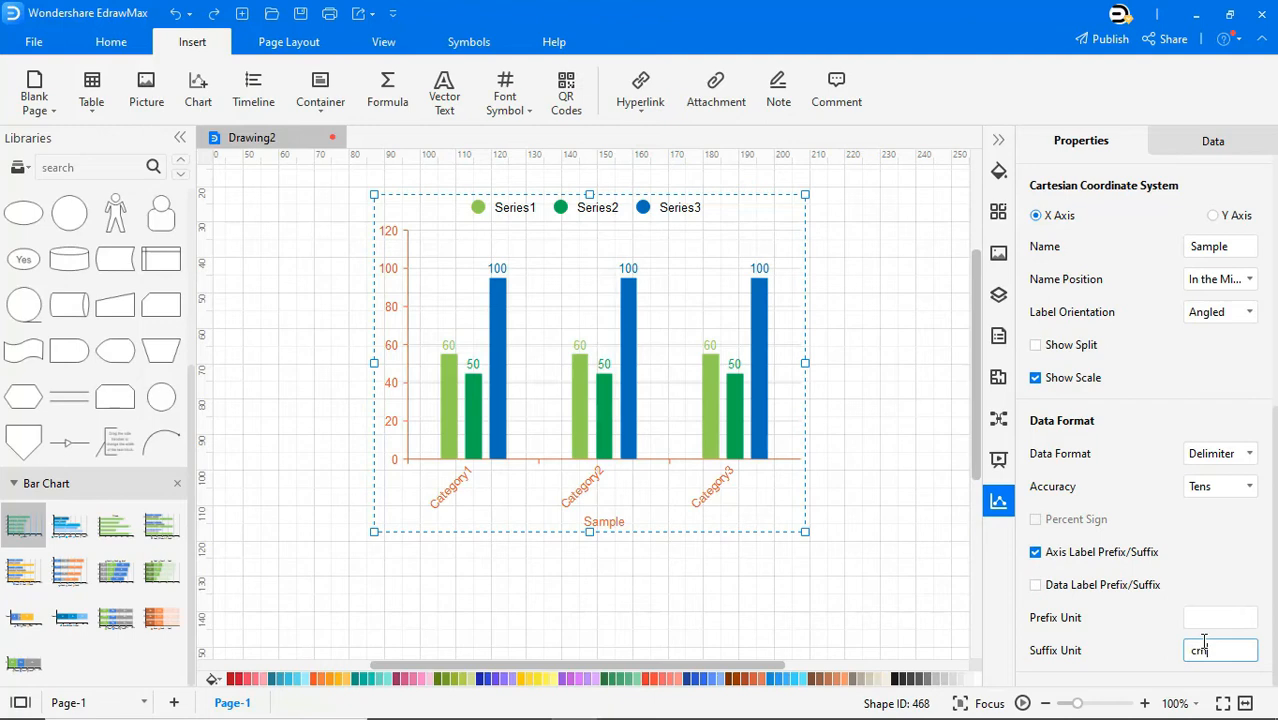
{"action": "type", "text": "s"}
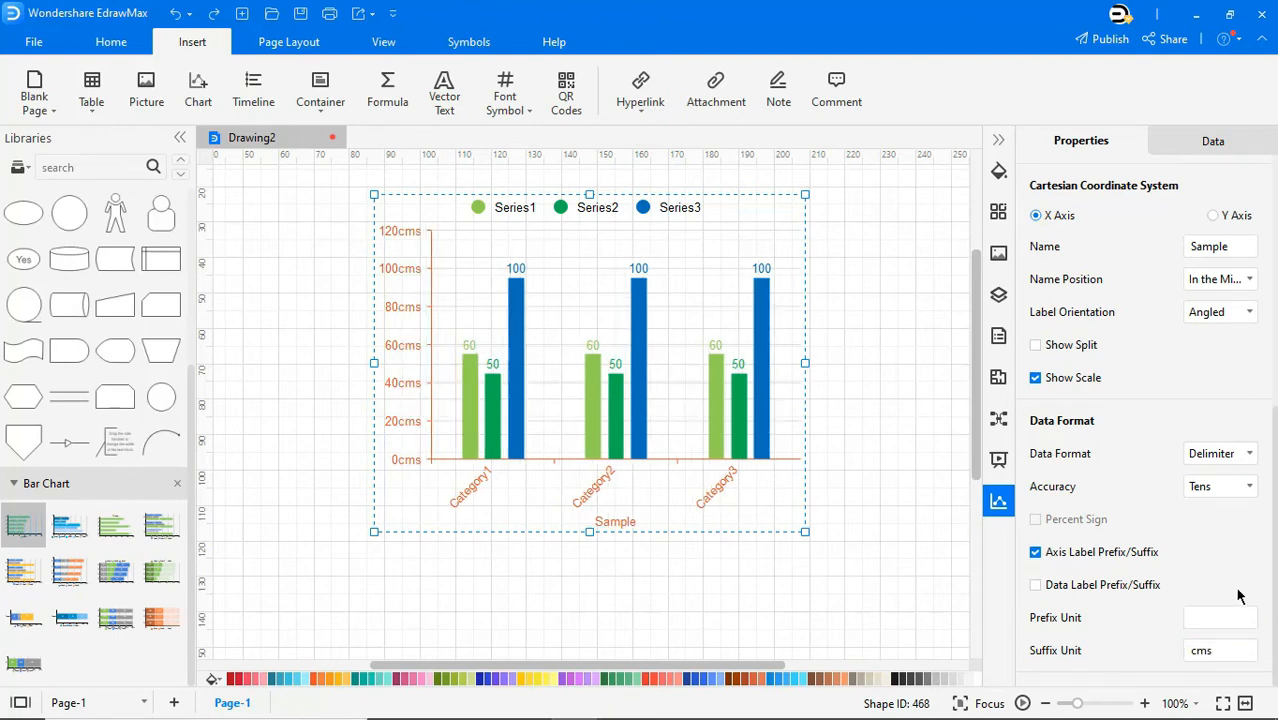
{"action": "mouse_move", "coordinate": [1230, 530]}
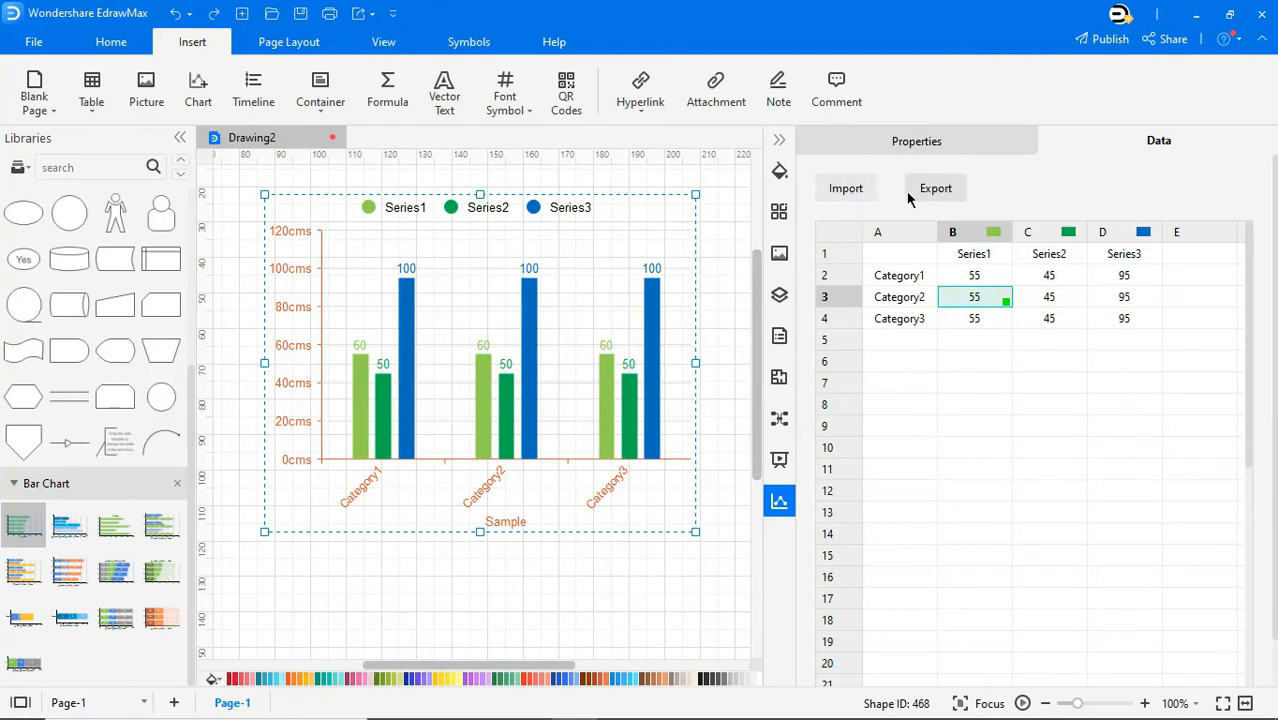
Export the chart data to XLSX as Drawing2 on the Desktop.
{"action": "left_click", "coordinate": [935, 188]}
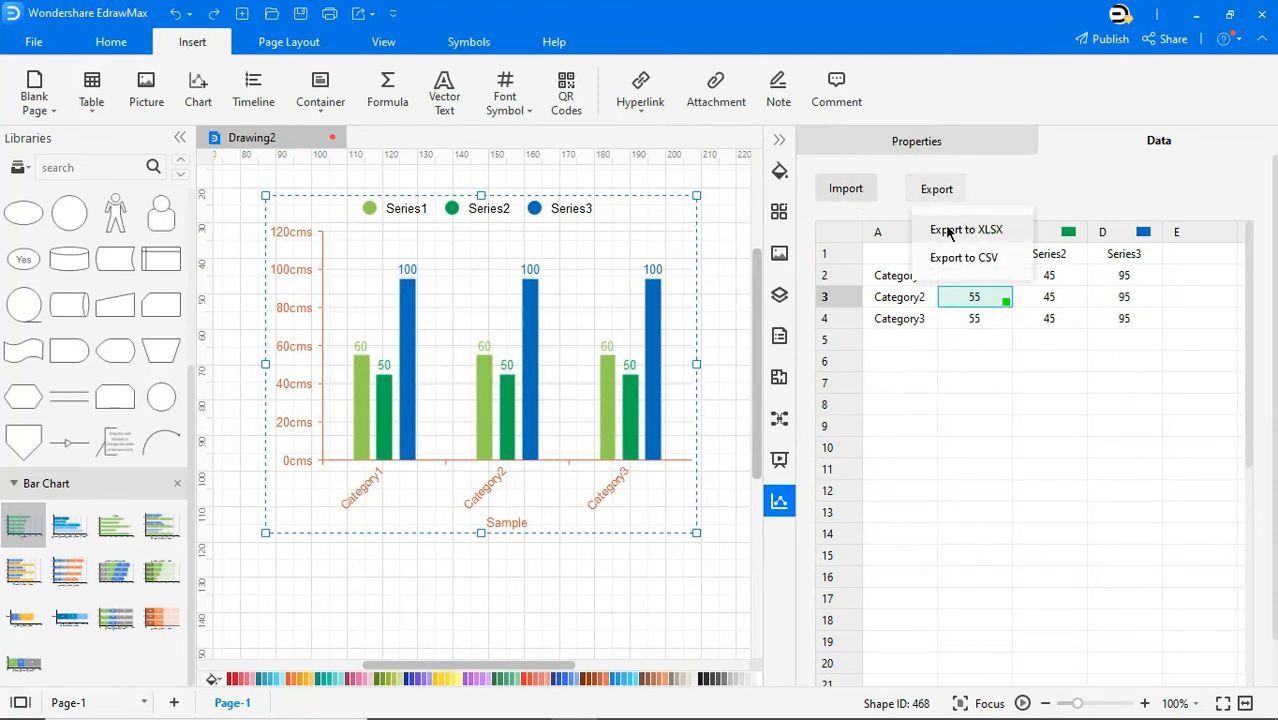
{"action": "left_click", "coordinate": [966, 229]}
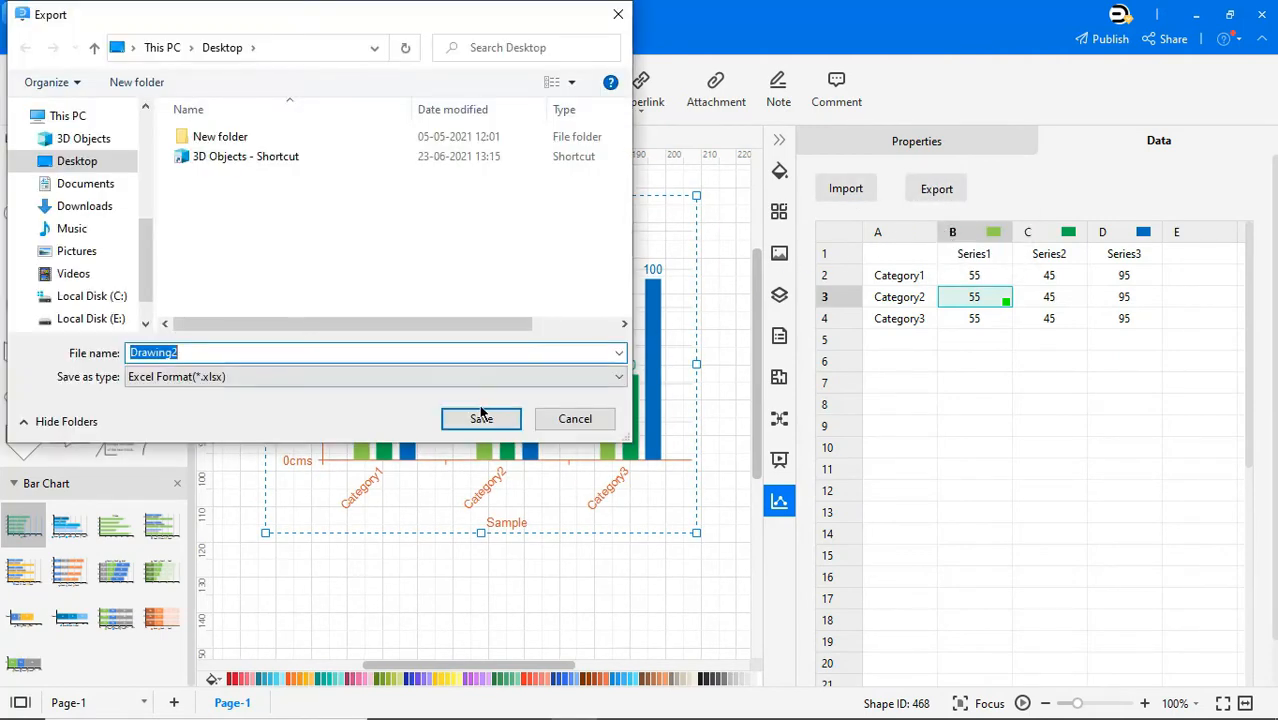
{"action": "left_click", "coordinate": [480, 418]}
{"action": "type", "text": "1"}
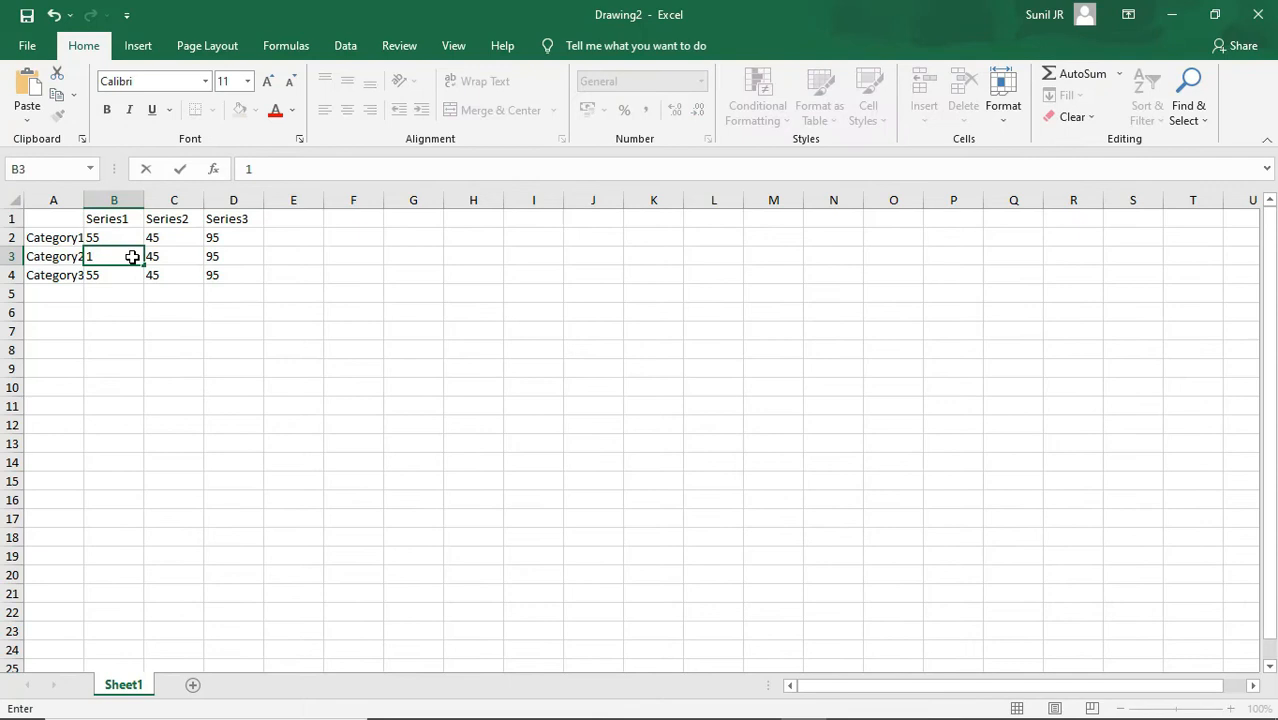
Enter 210 in cell D4 of the exported sheet.
{"action": "type", "text": "210"}
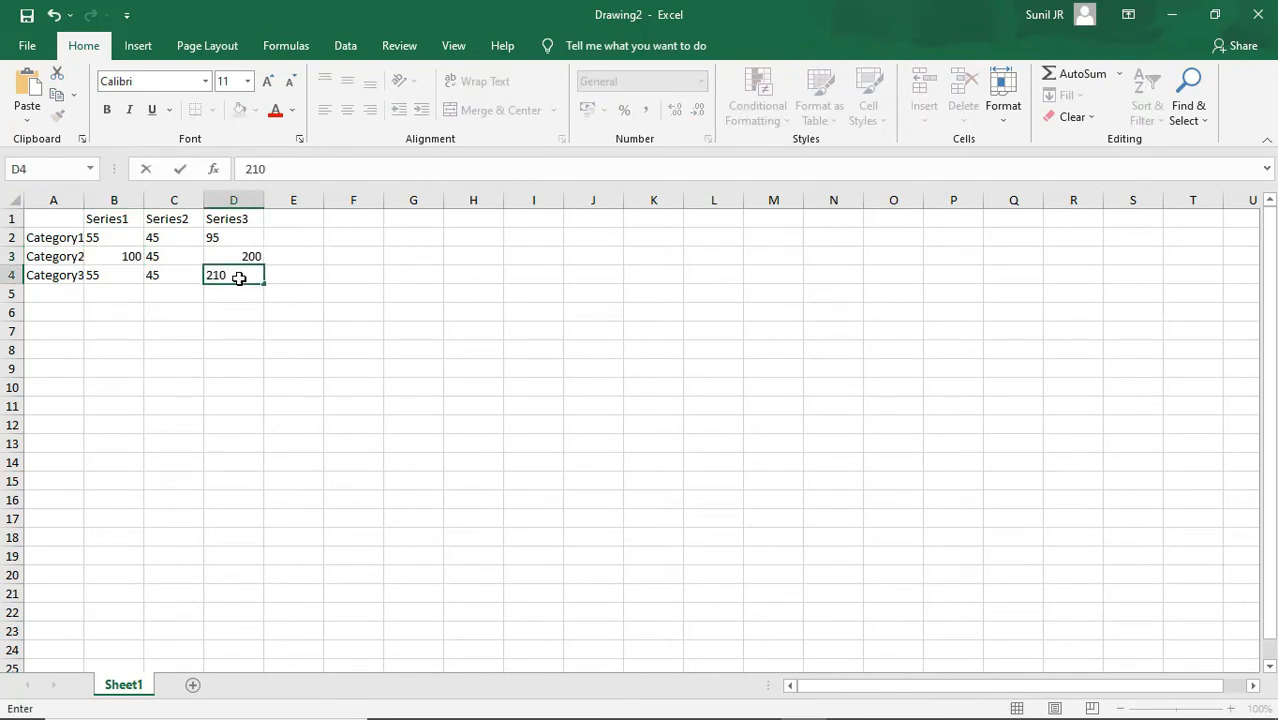
{"action": "key", "text": "Return"}
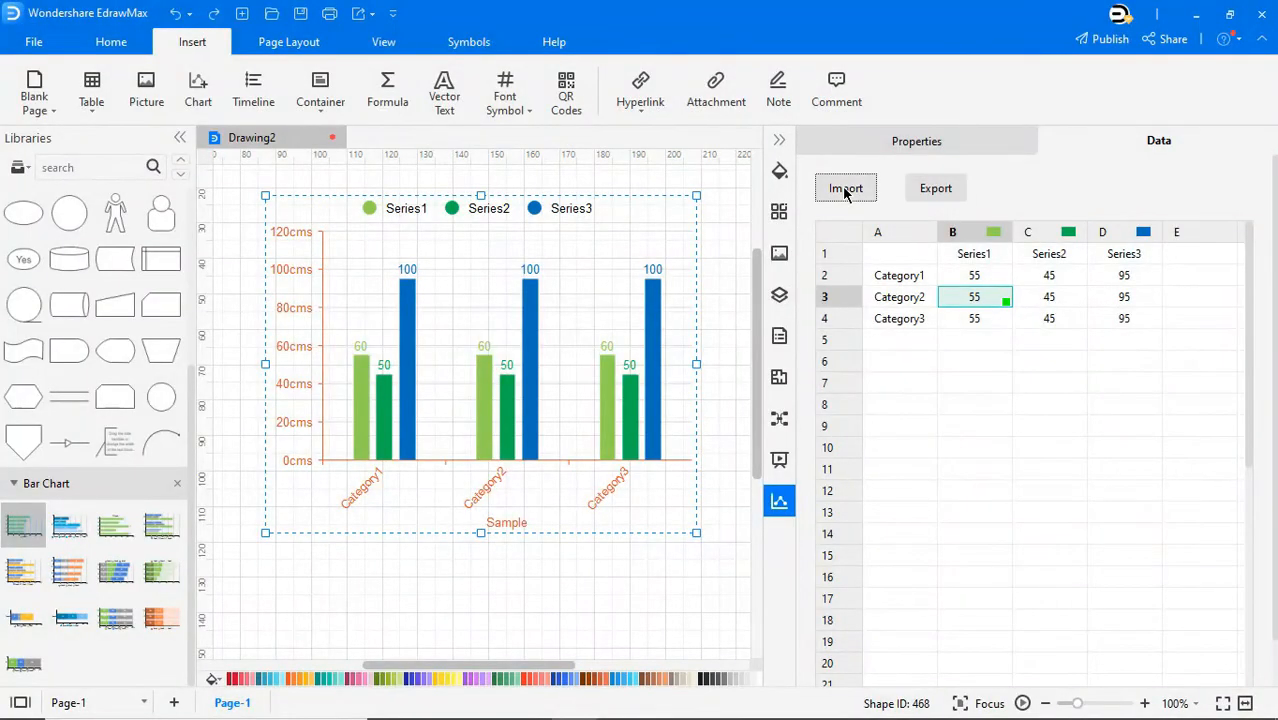
Import the edited Drawing2.xlsx into the chart and finish editing the data grid.
{"action": "left_click", "coordinate": [845, 188]}
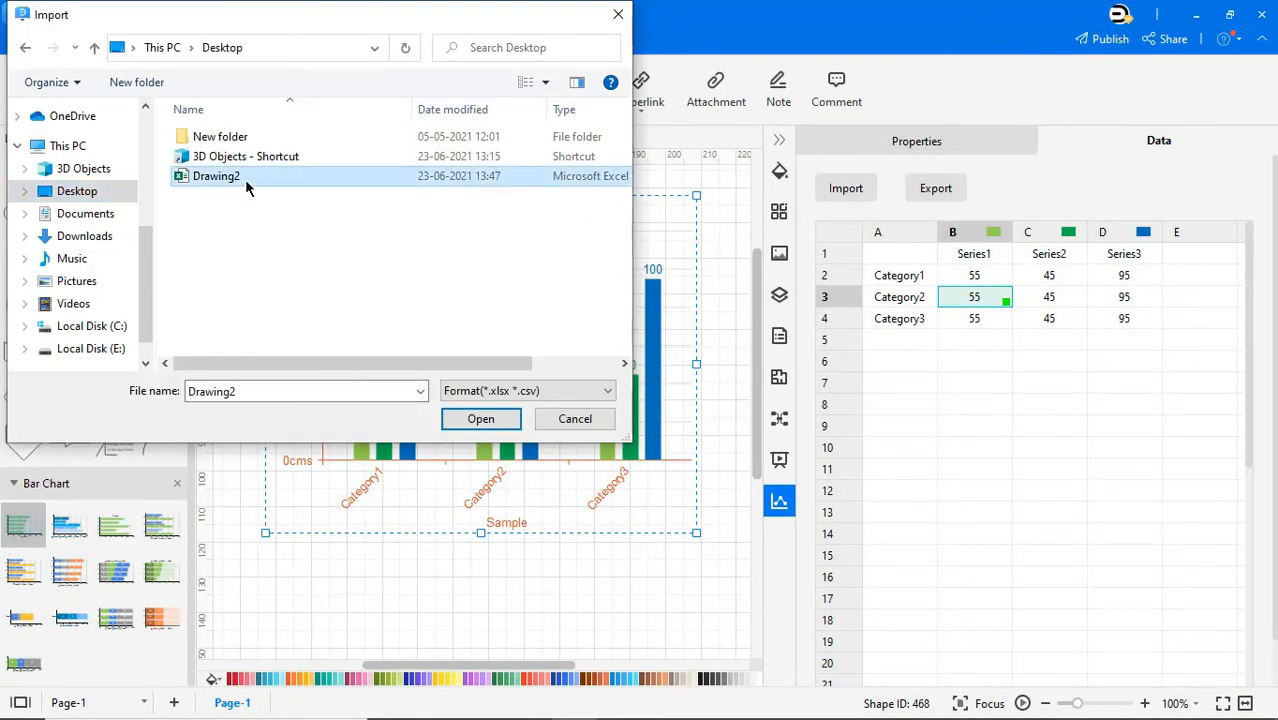
{"action": "left_click", "coordinate": [480, 418]}
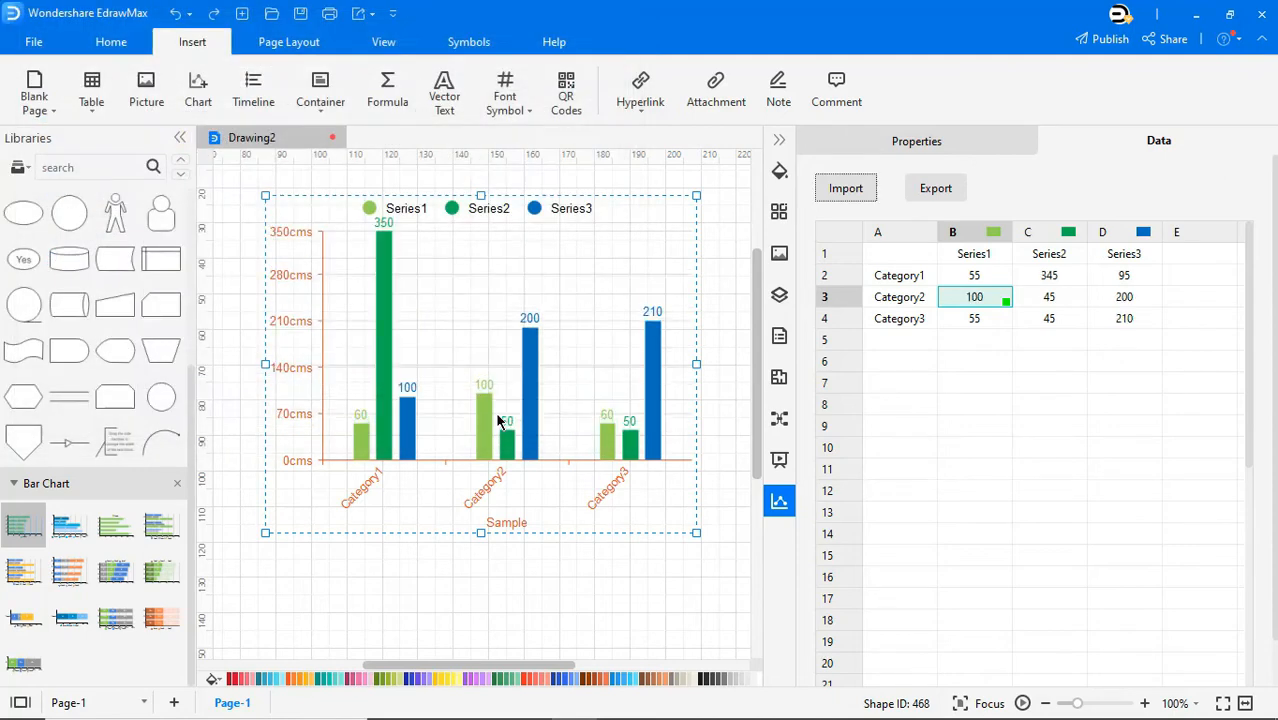
{"action": "mouse_move", "coordinate": [1055, 290]}
{"action": "type", "text": "344"}
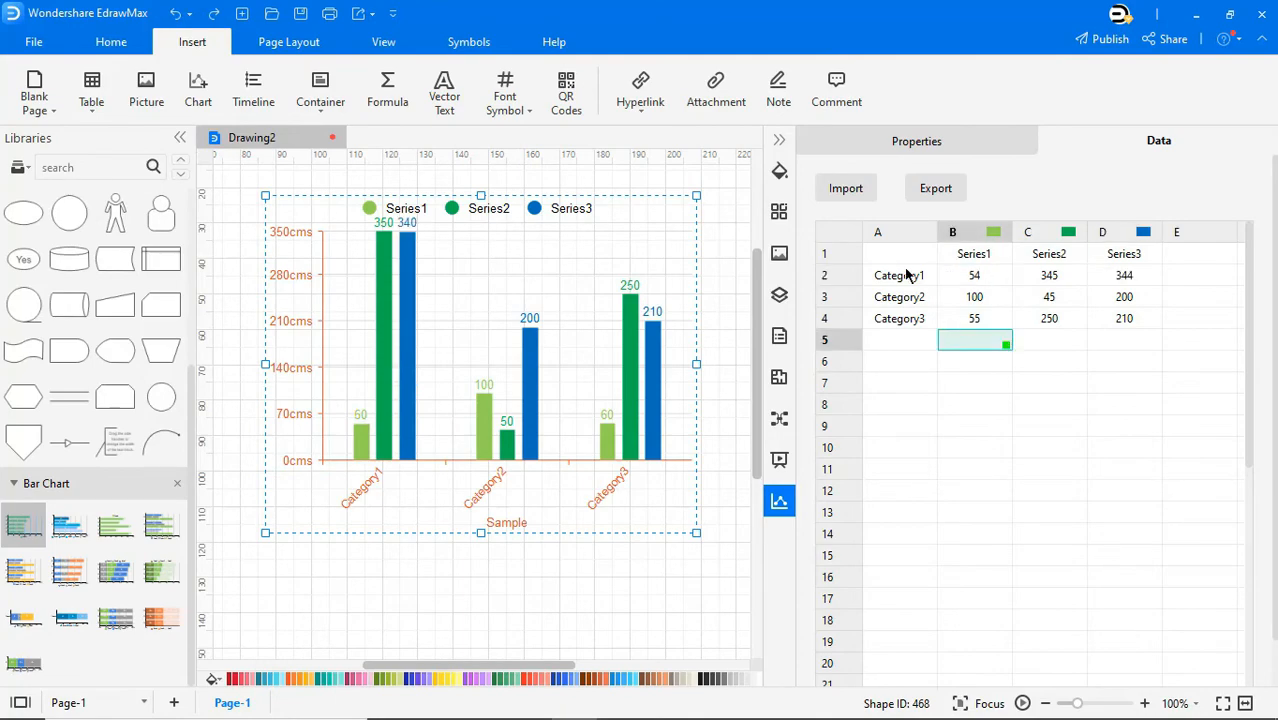
{"action": "left_click", "coordinate": [779, 139]}
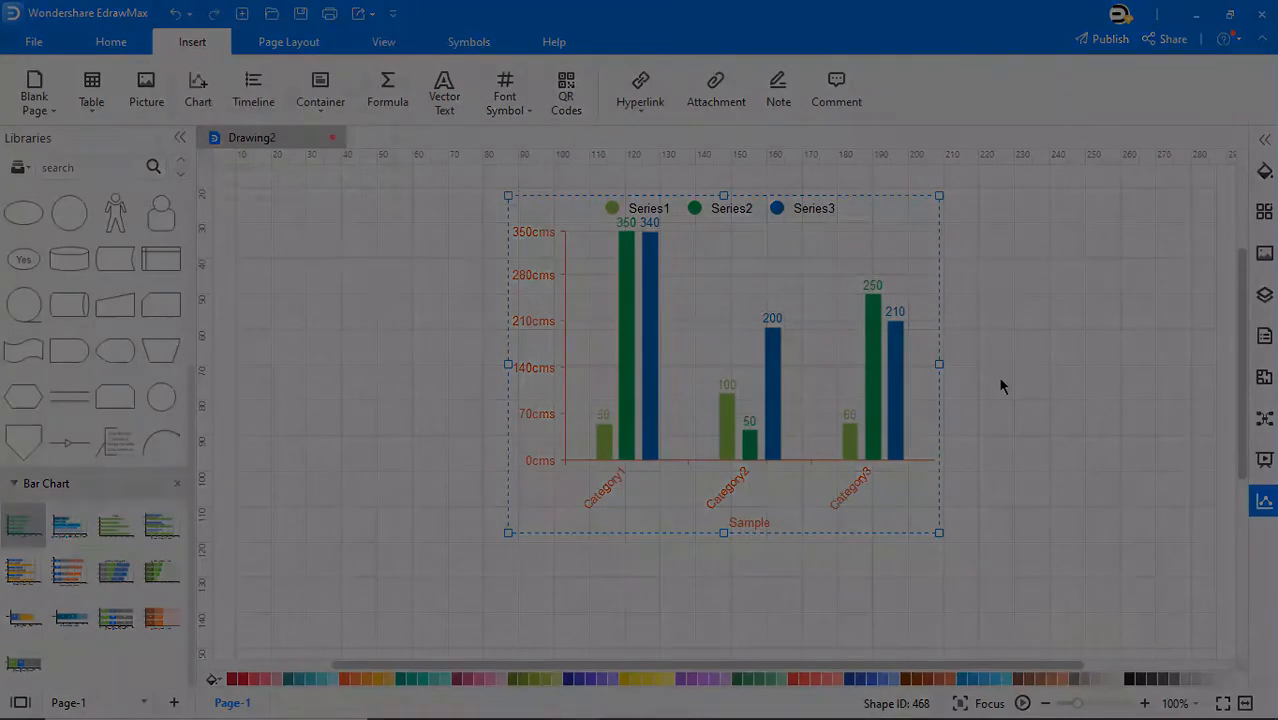
From the File menu's new-diagram page, go to Graphs and Charts and then the Templates gallery.
{"action": "left_click", "coordinate": [34, 41]}
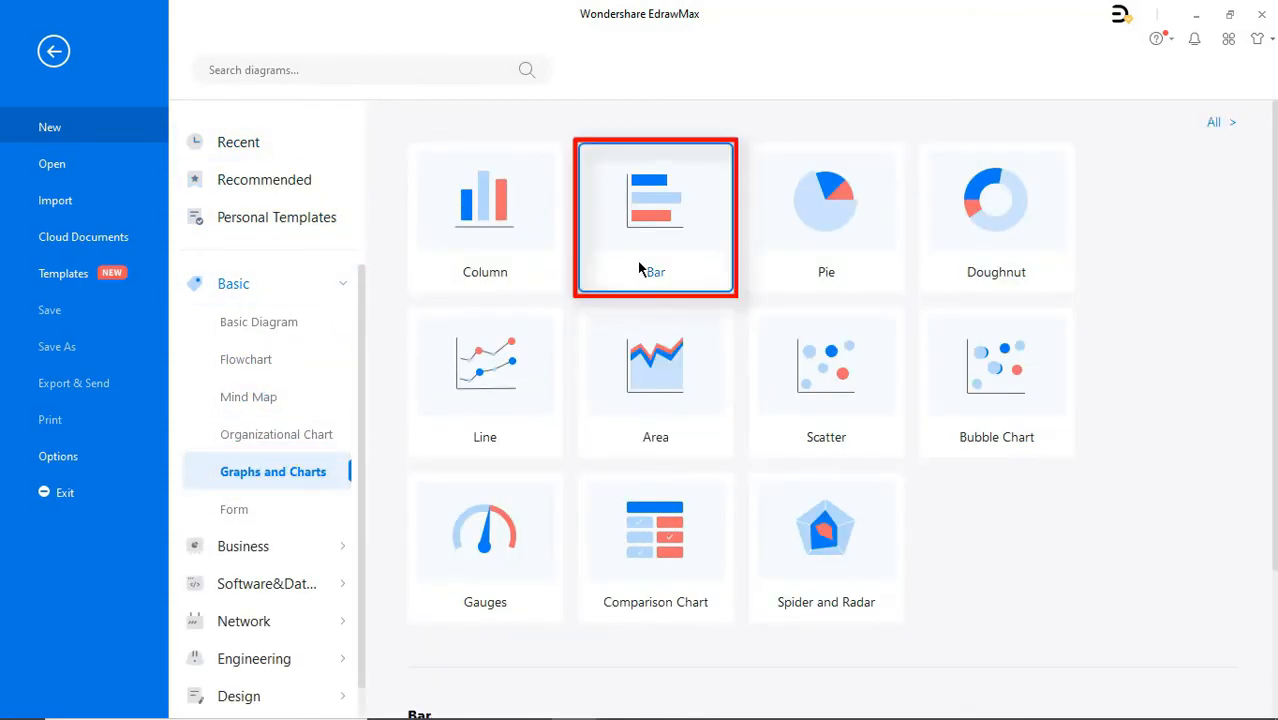
{"action": "double_click", "coordinate": [655, 217]}
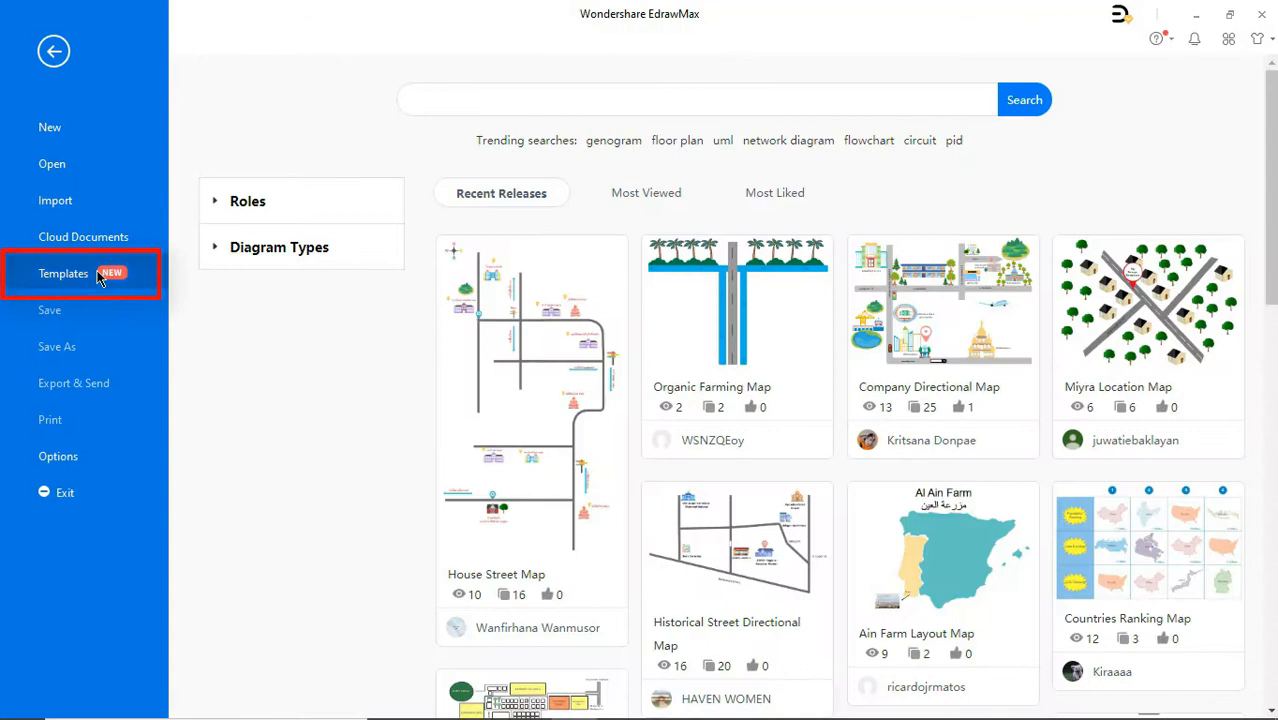
Filter the template gallery to Diagram Types > Graphs and Charts > Bar.
{"action": "left_click", "coordinate": [279, 247]}
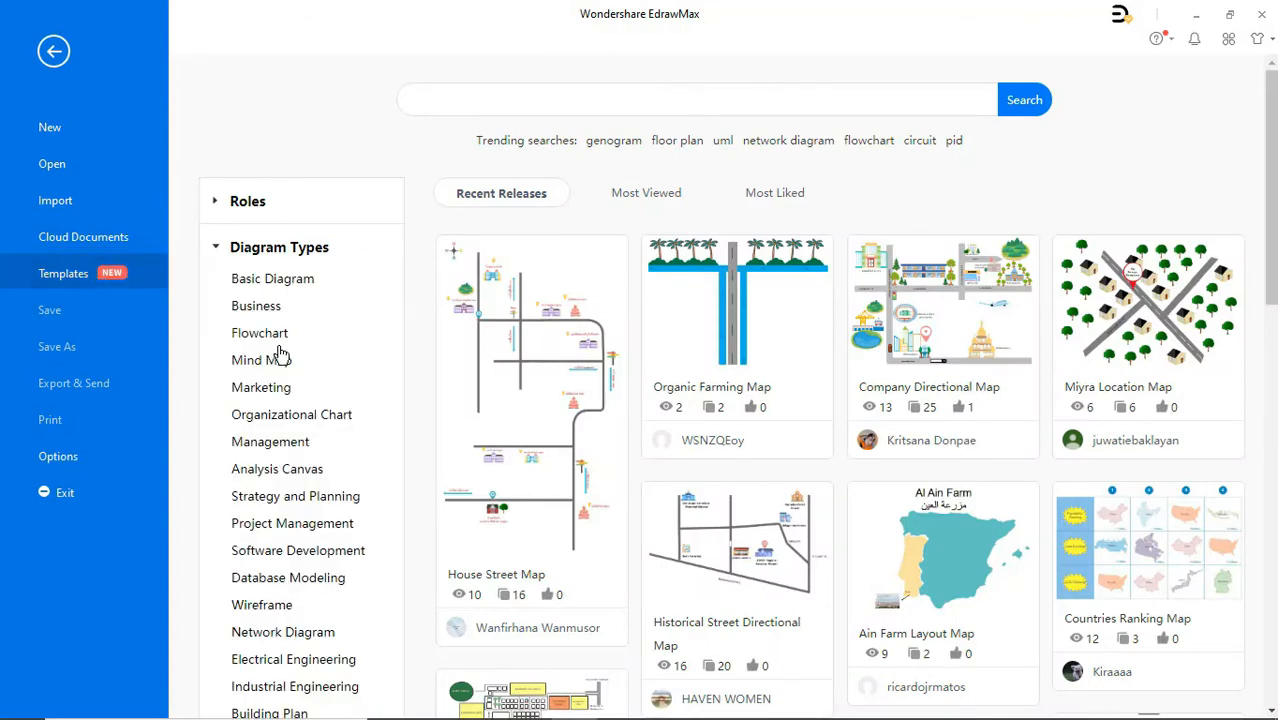
{"action": "scroll", "scroll_direction": "down", "scroll_amount": 3}
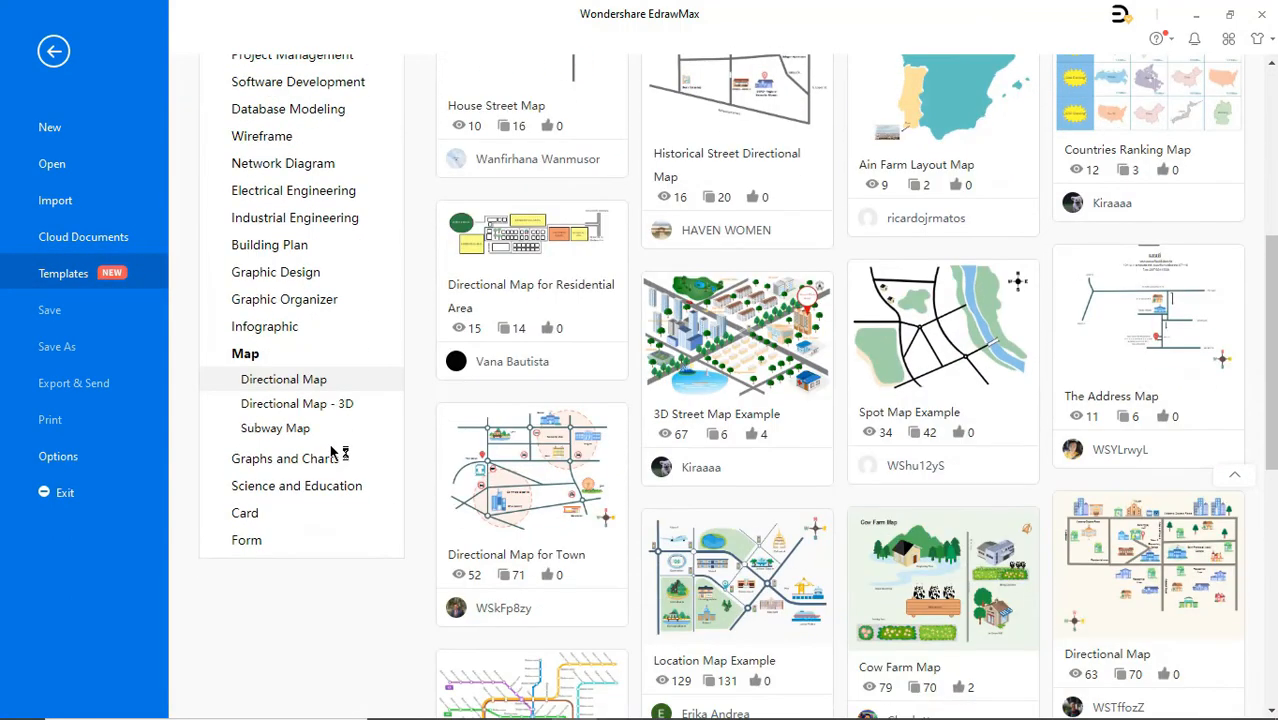
{"action": "left_click", "coordinate": [288, 458]}
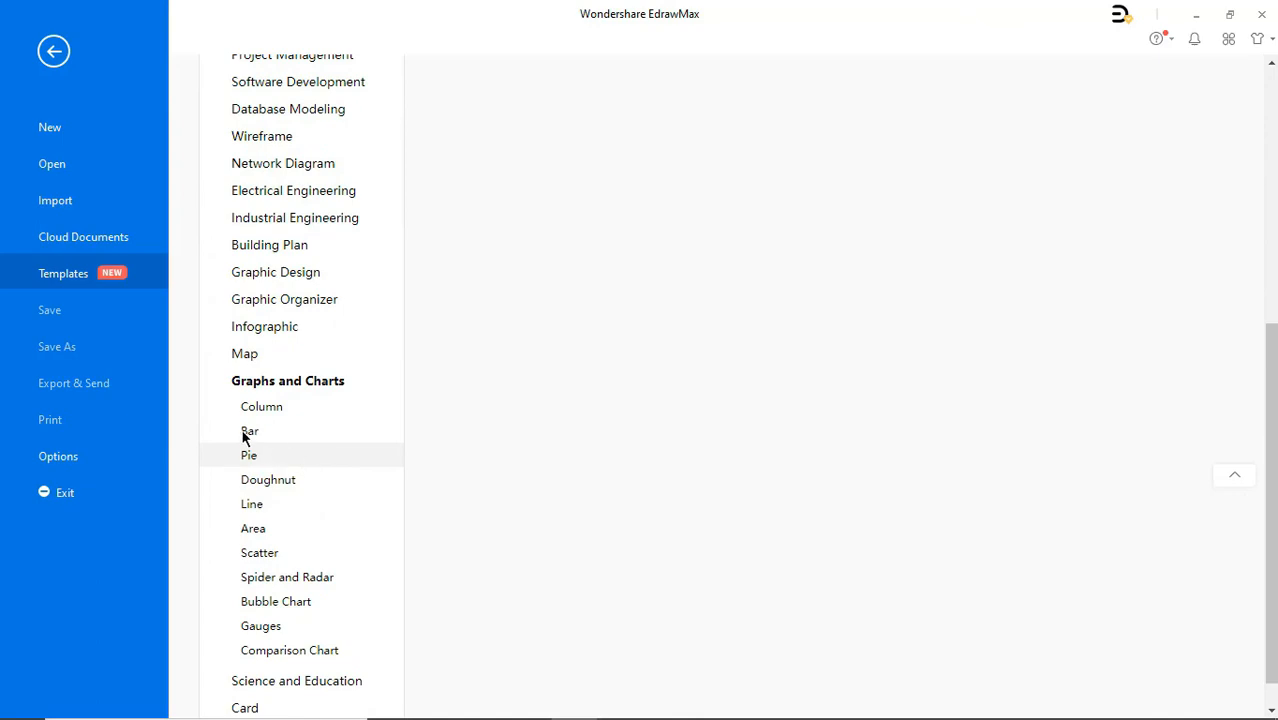
{"action": "left_click", "coordinate": [249, 430]}
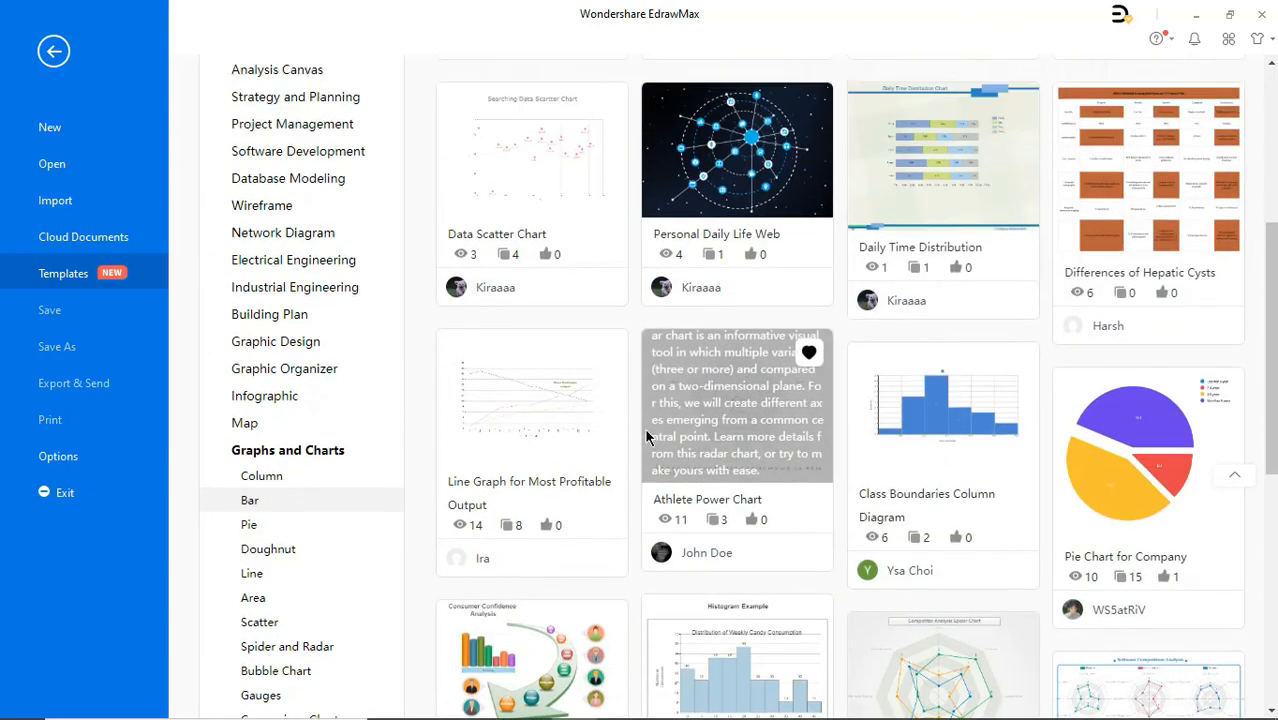